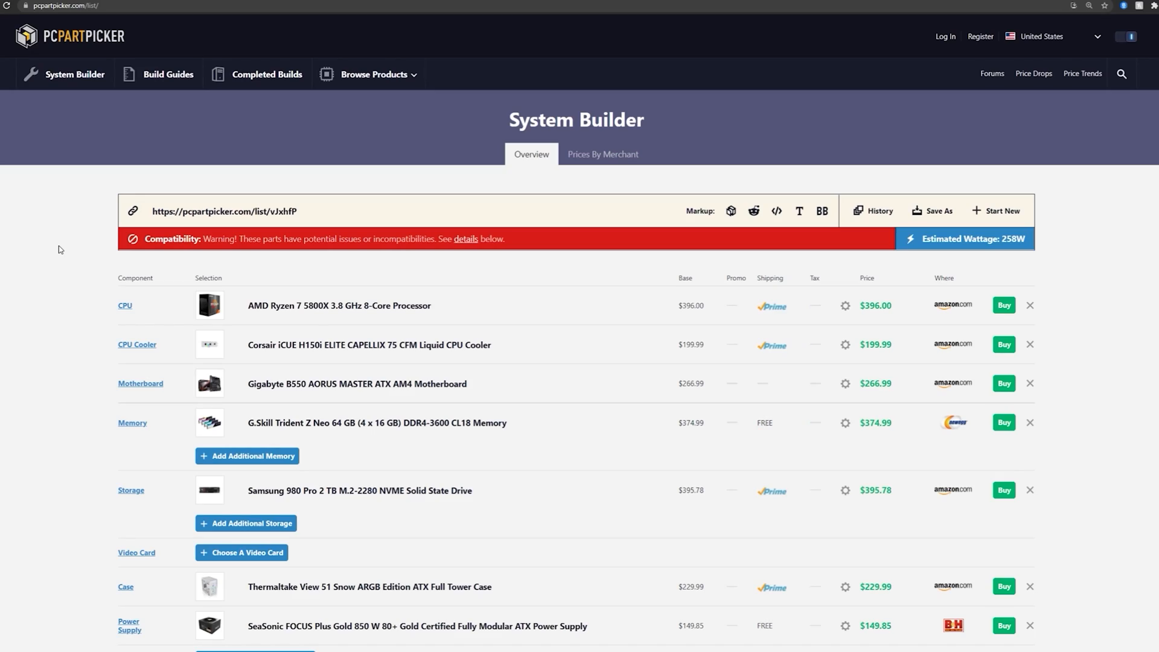
- Scroll to the Windows 10 Pro (Download) price box showing $199.99
scroll(down, 3)
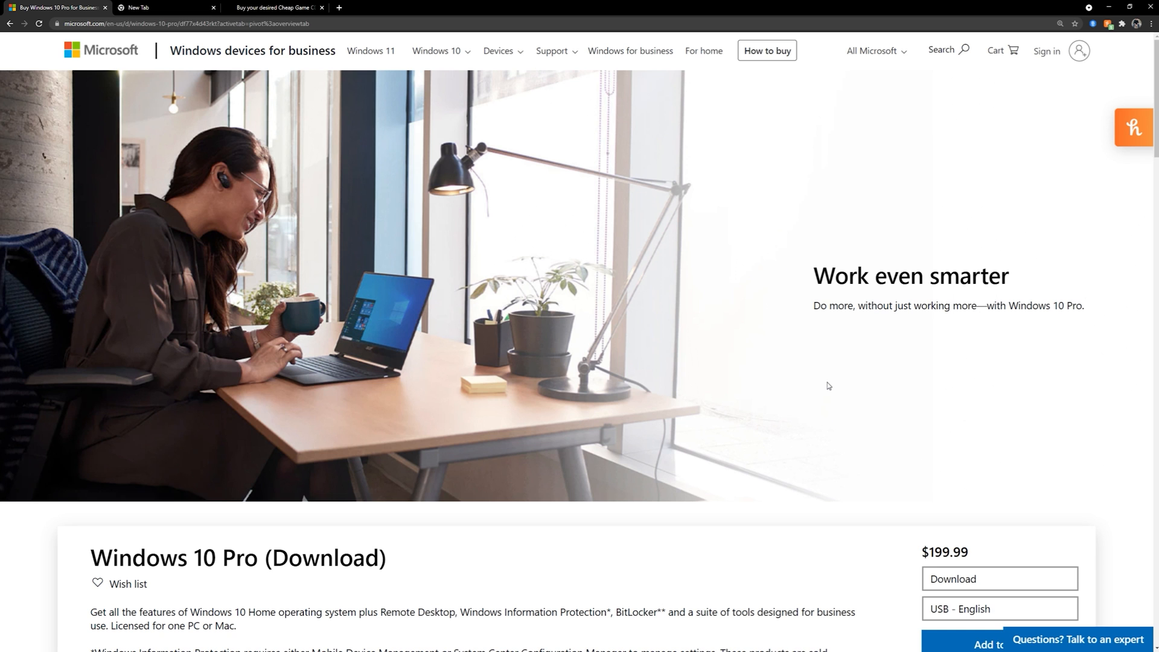
scroll(down, 3)
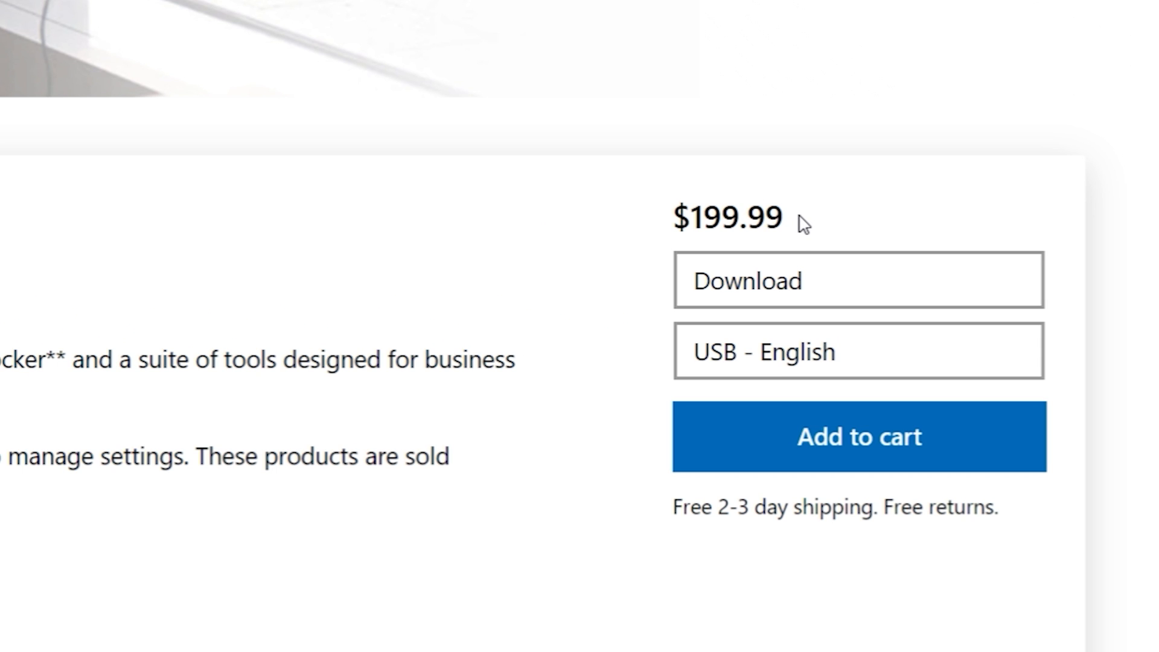
double_click(735, 216)
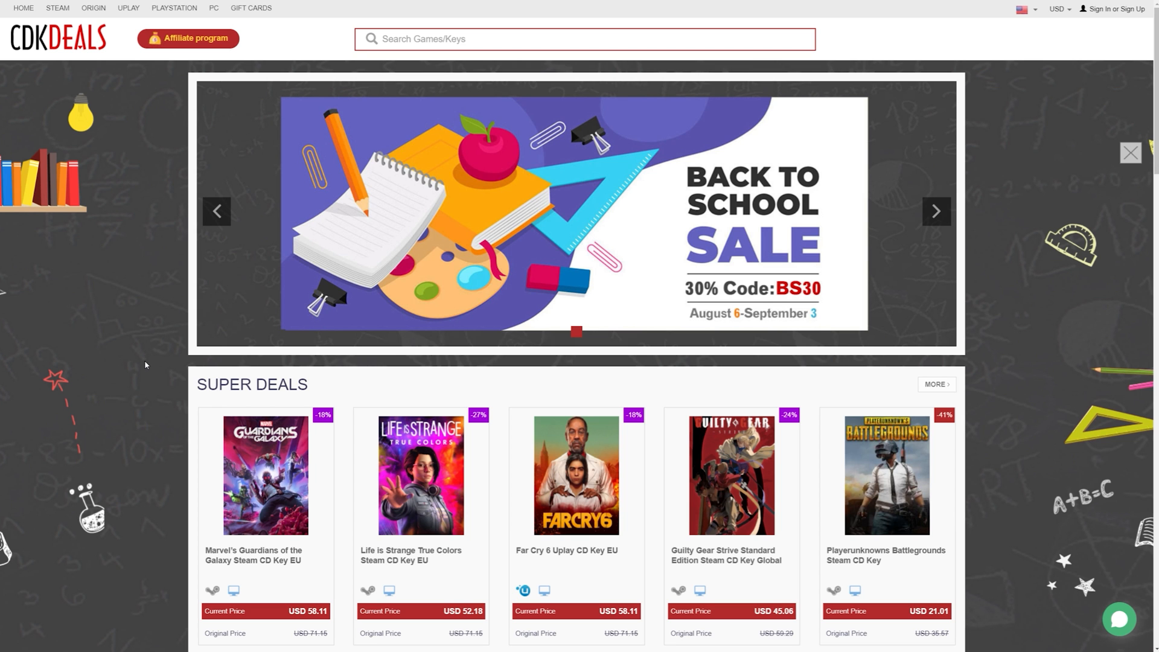
mouse_move(145, 362)
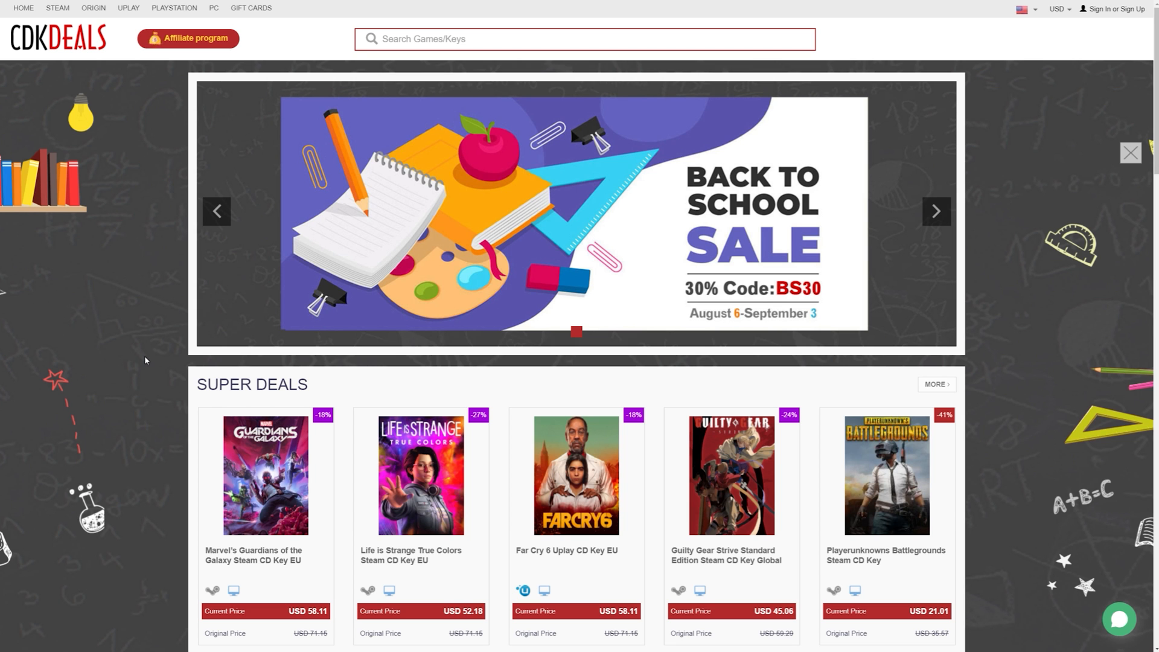
- Scroll down to the Super Deals grid of discounted game keys
scroll(down, 3)
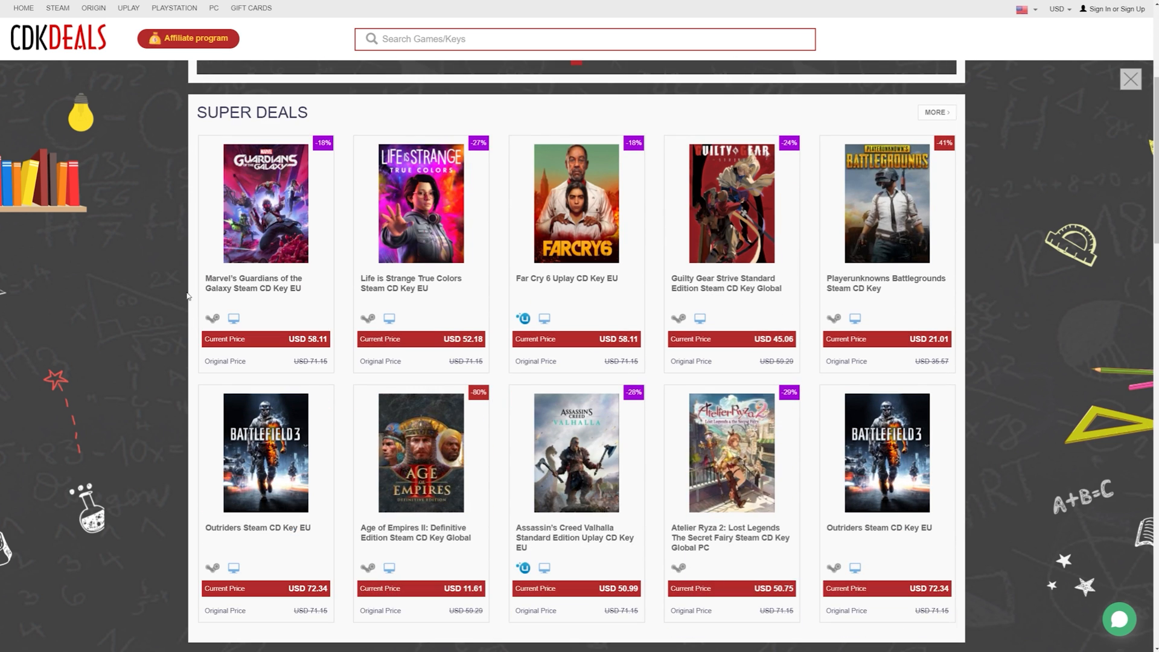
mouse_move(129, 169)
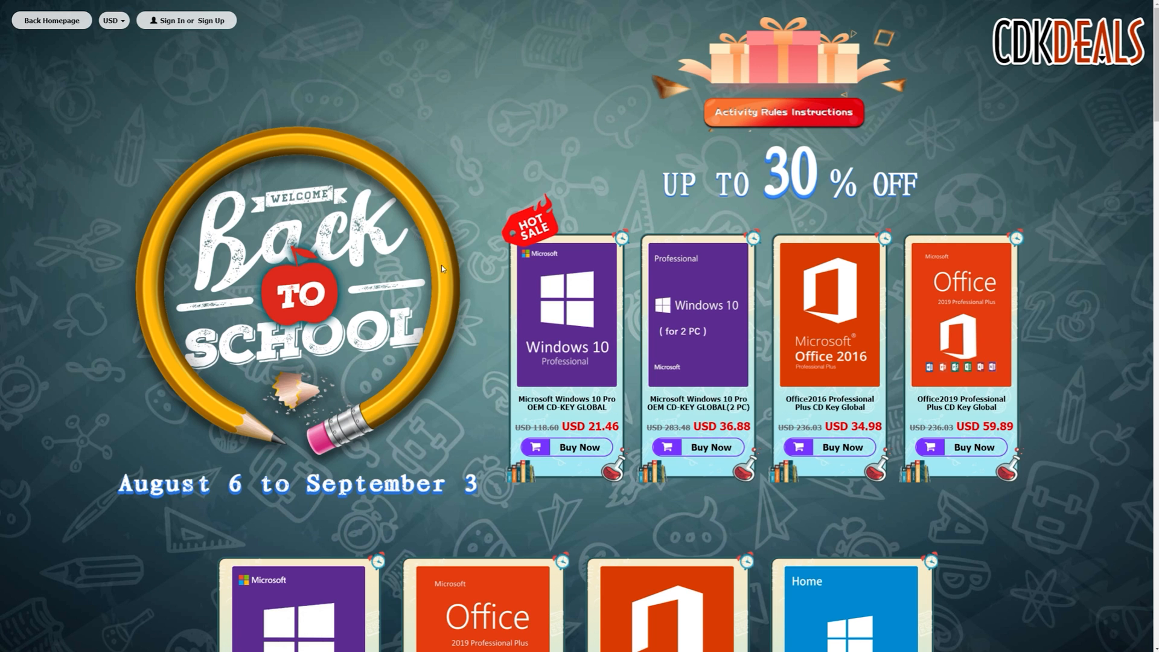
mouse_move(489, 412)
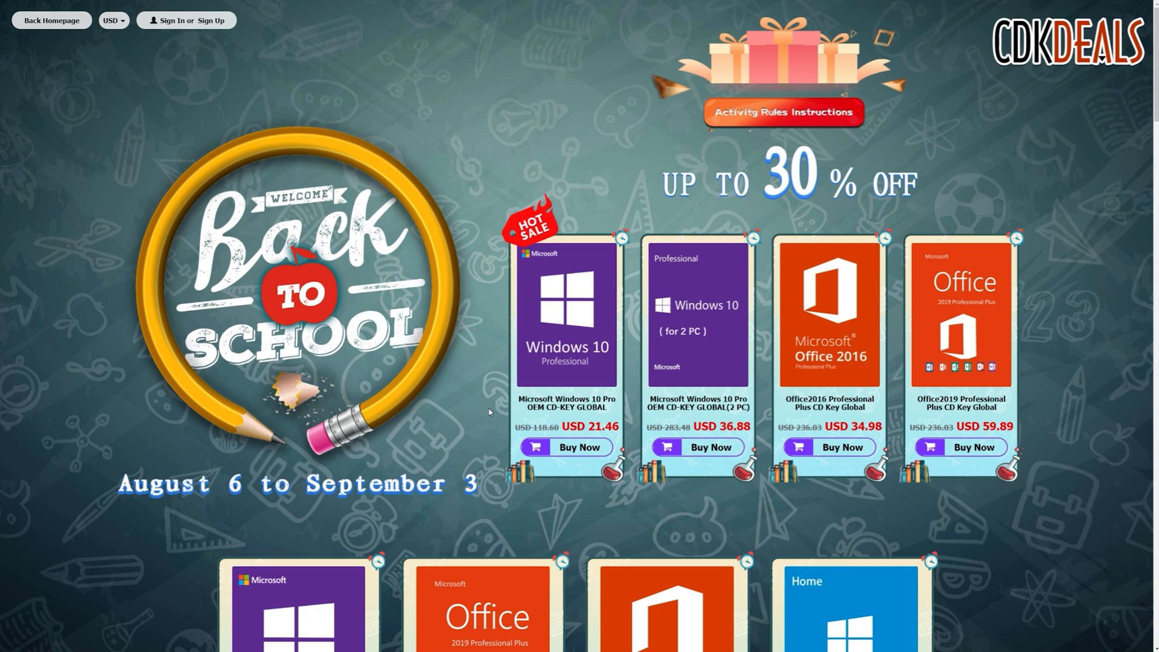
mouse_move(489, 404)
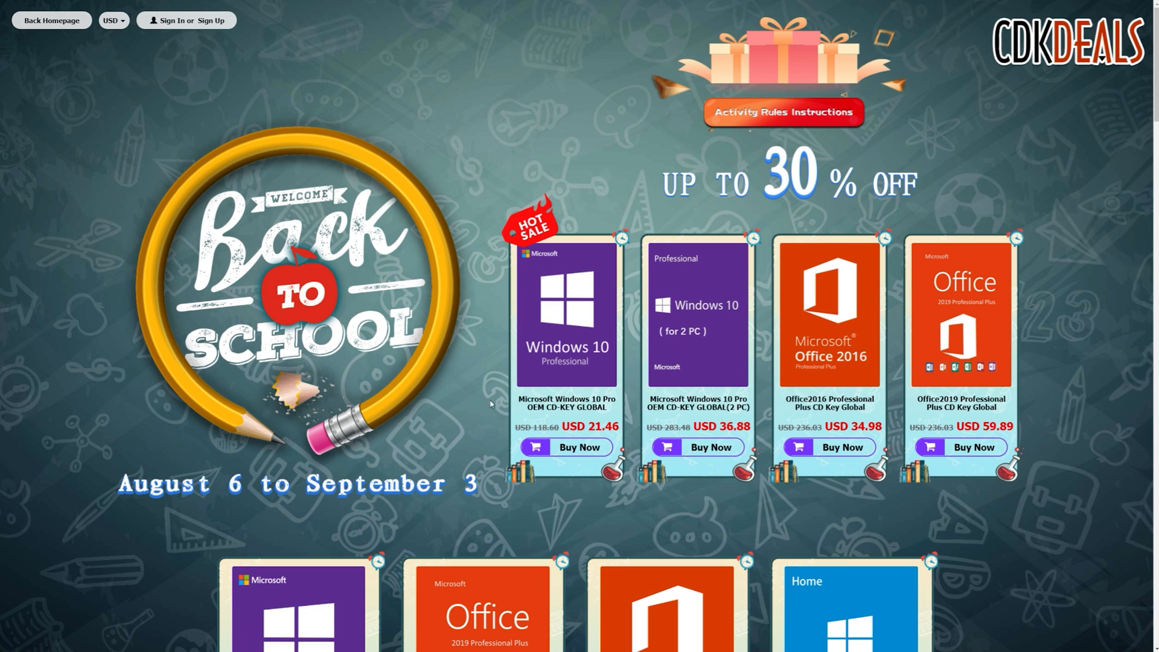
mouse_move(146, 126)
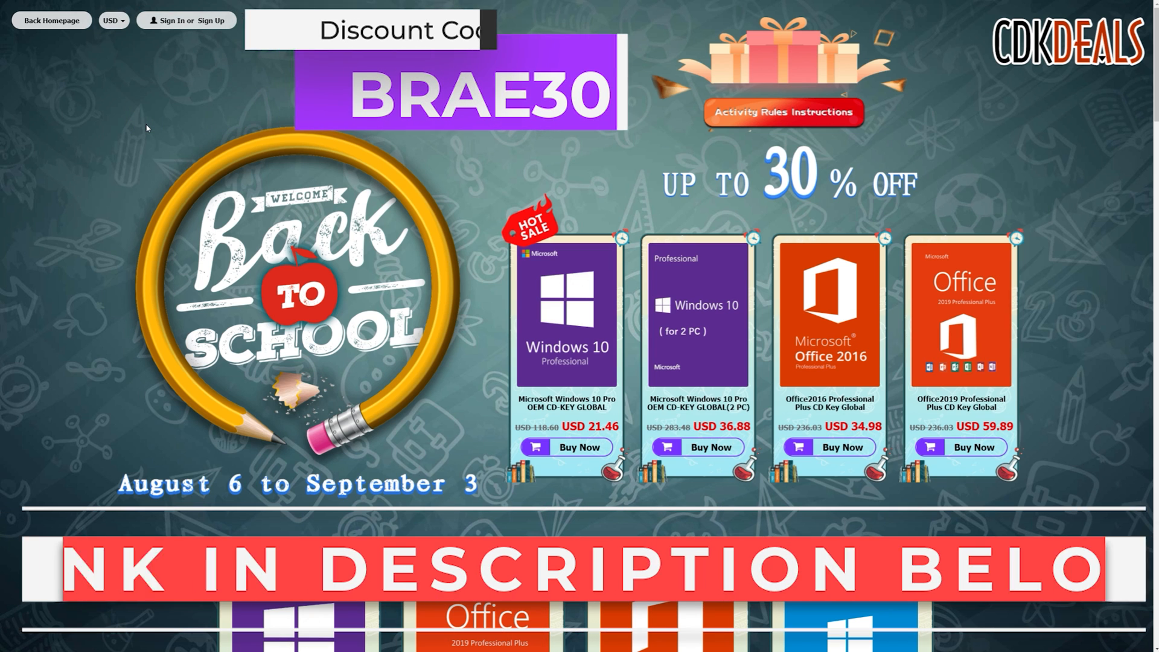
- Scroll the Back to School sale page to the Windows 10 Pro OEM key at USD 21.46
scroll(down, 3)
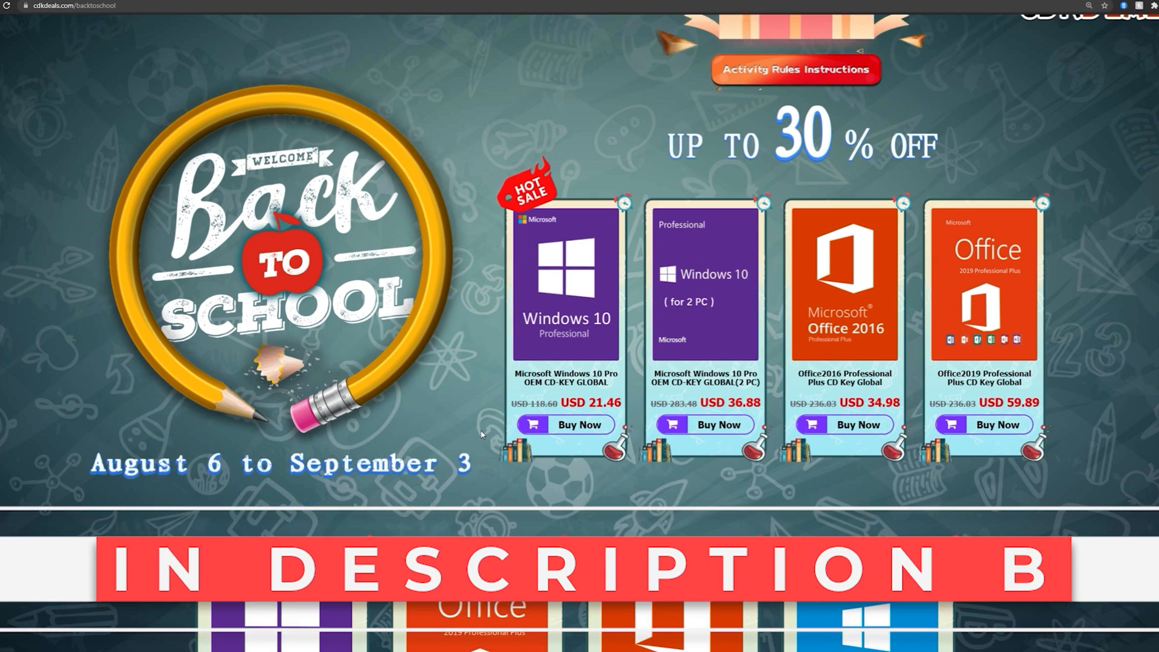
scroll(down, 3)
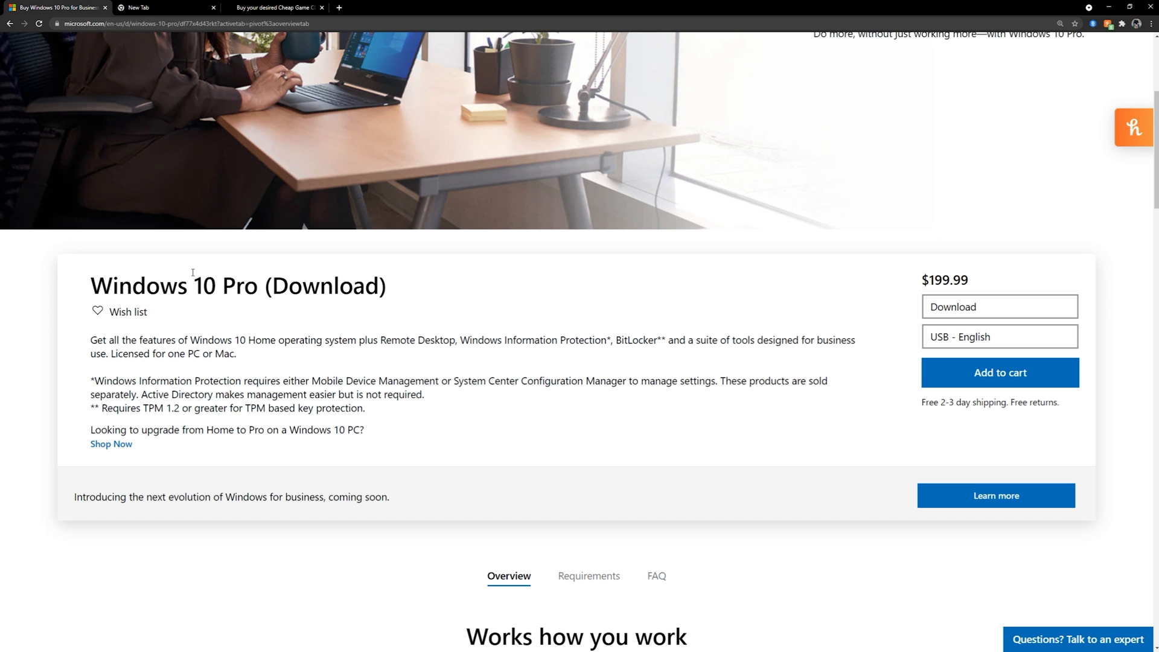
- Switch back to the Microsoft Store Windows 10 Pro listing at $199.99
click(277, 7)
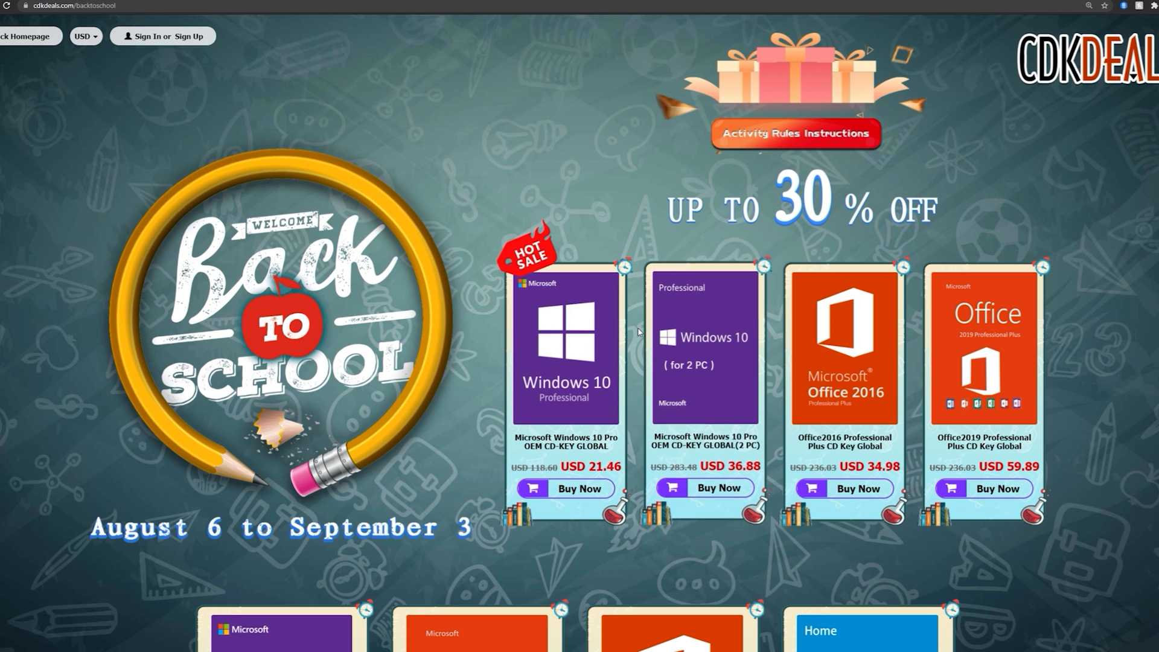
mouse_move(736, 292)
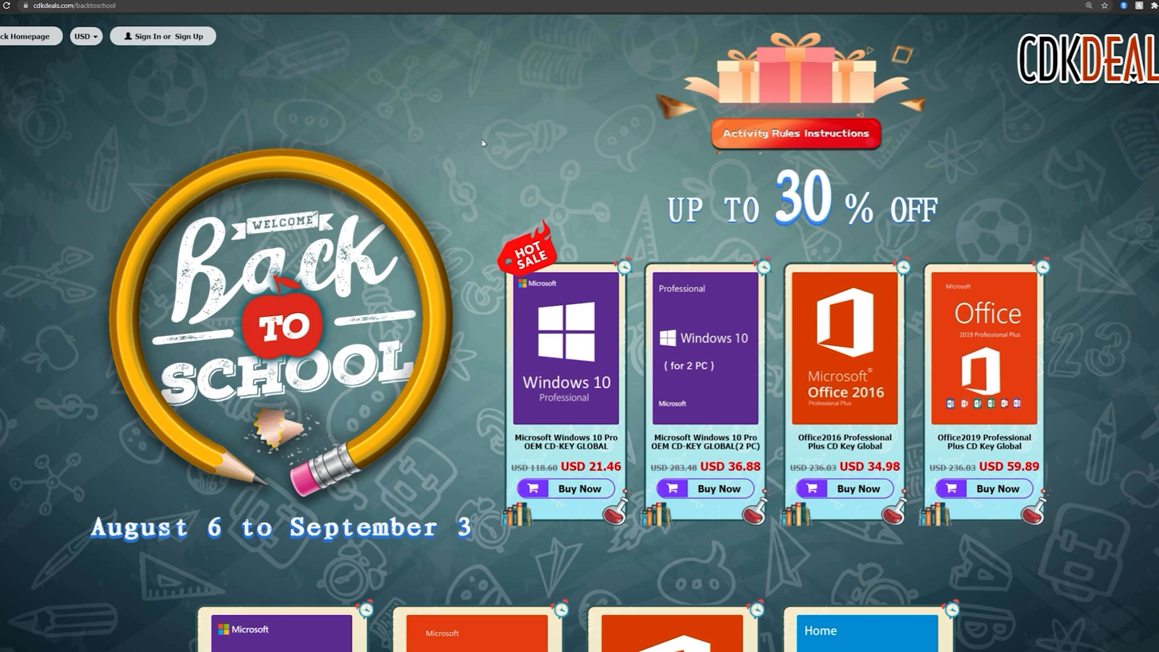
- Sign in to the CDKDeals account and start buying the Windows 10 Pro OEM key
scroll(down, 3)
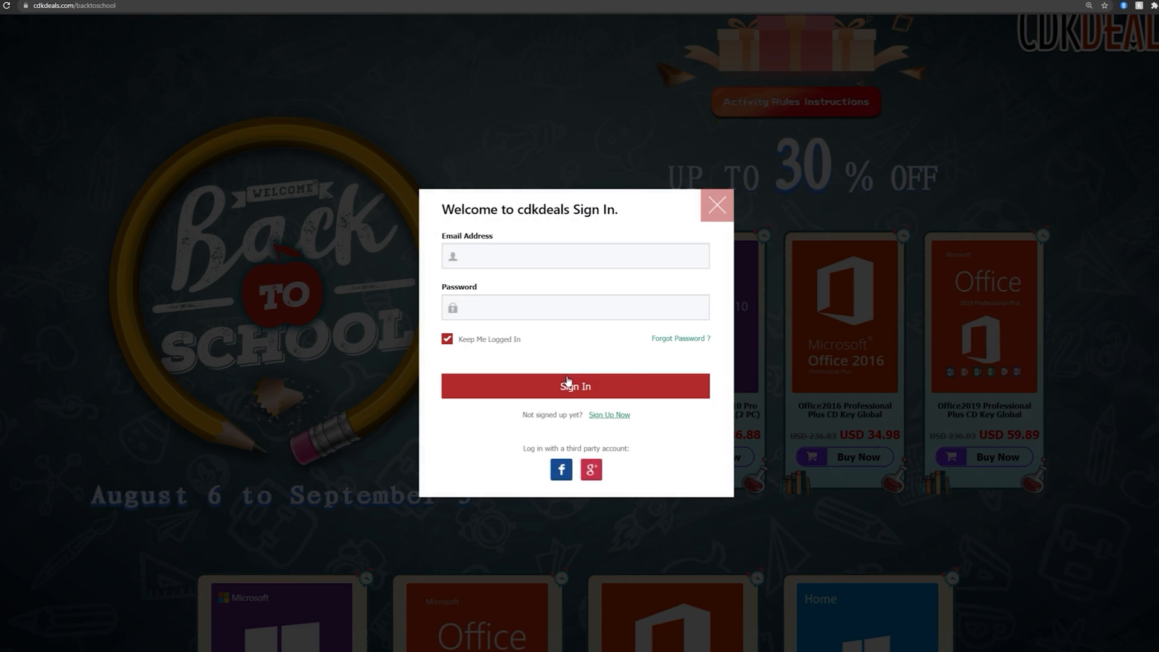
click(575, 386)
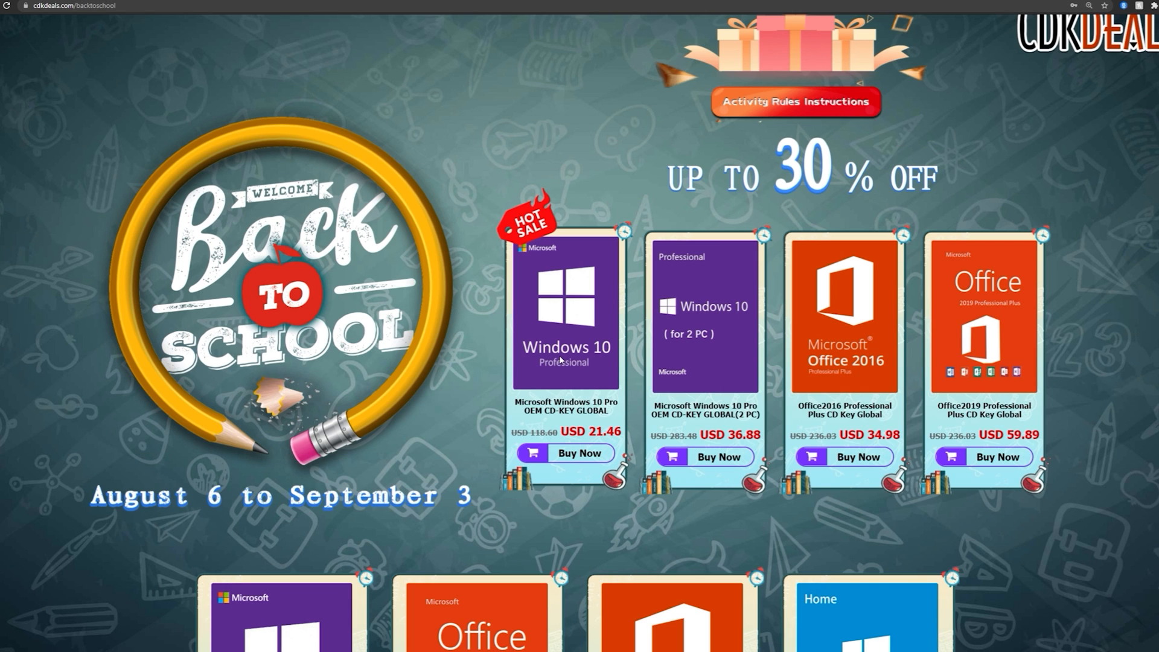
click(580, 453)
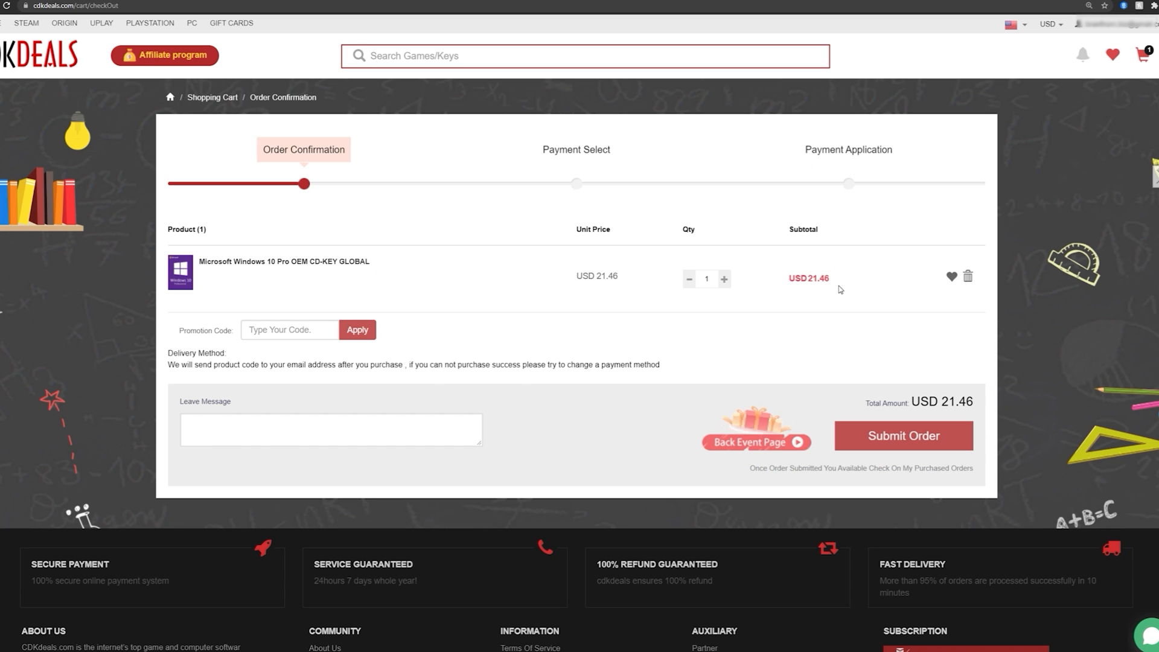
mouse_move(388, 333)
text(BRAE30)
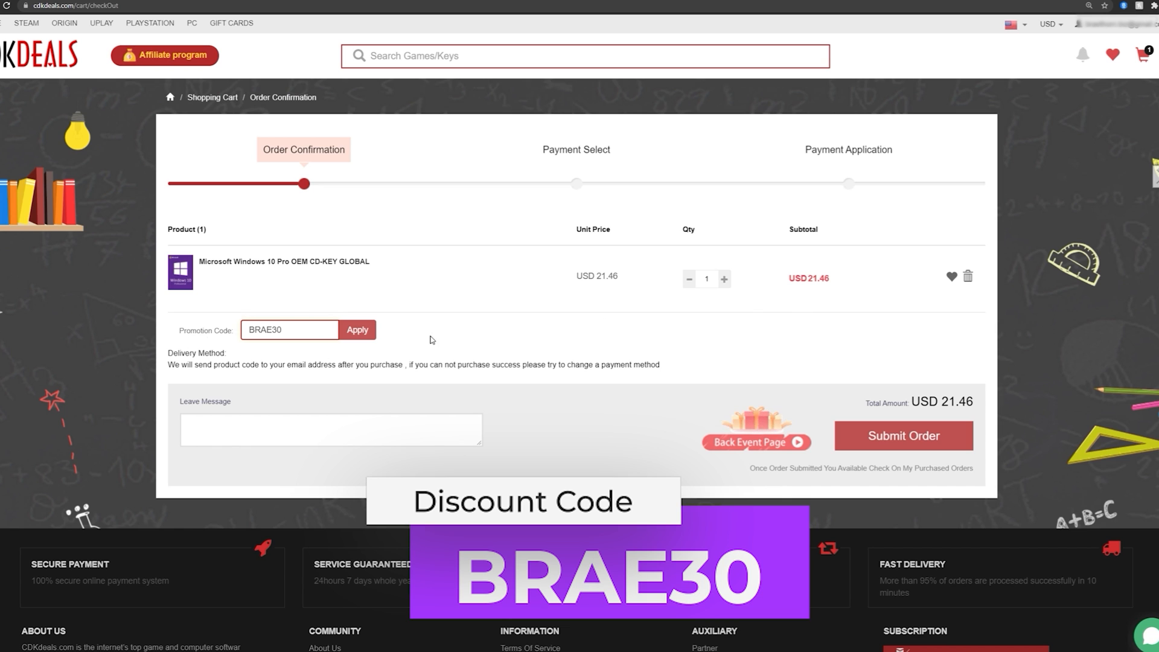
- Apply promo code BRAE30 for a USD 15.02 price and submit the order
click(356, 329)
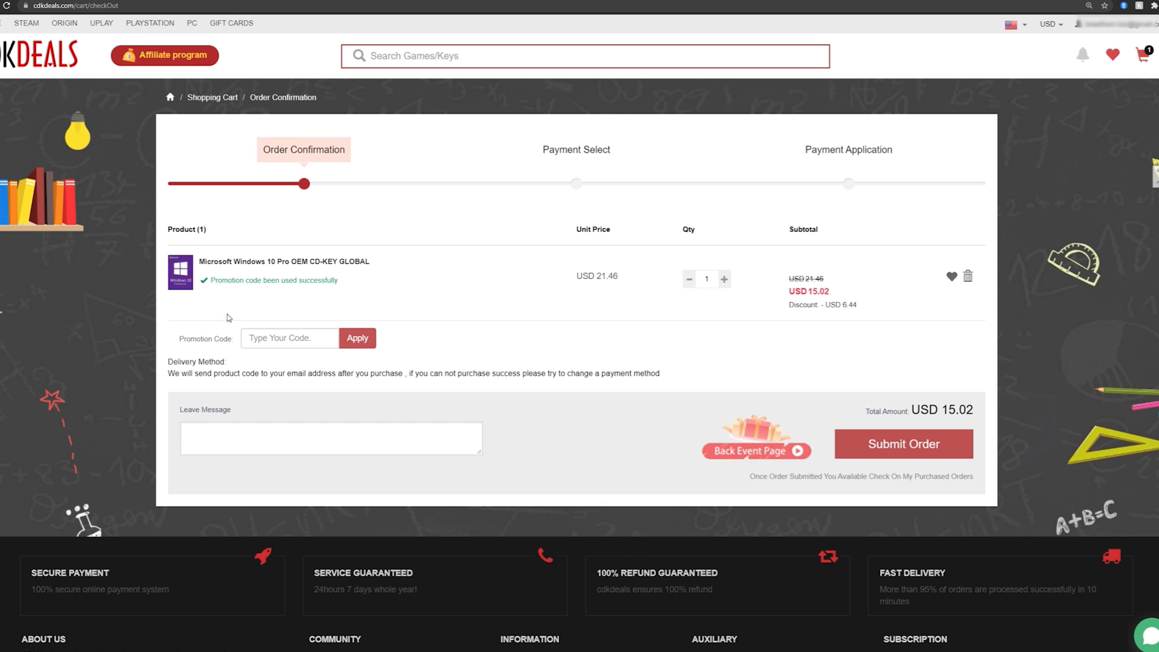
mouse_move(684, 371)
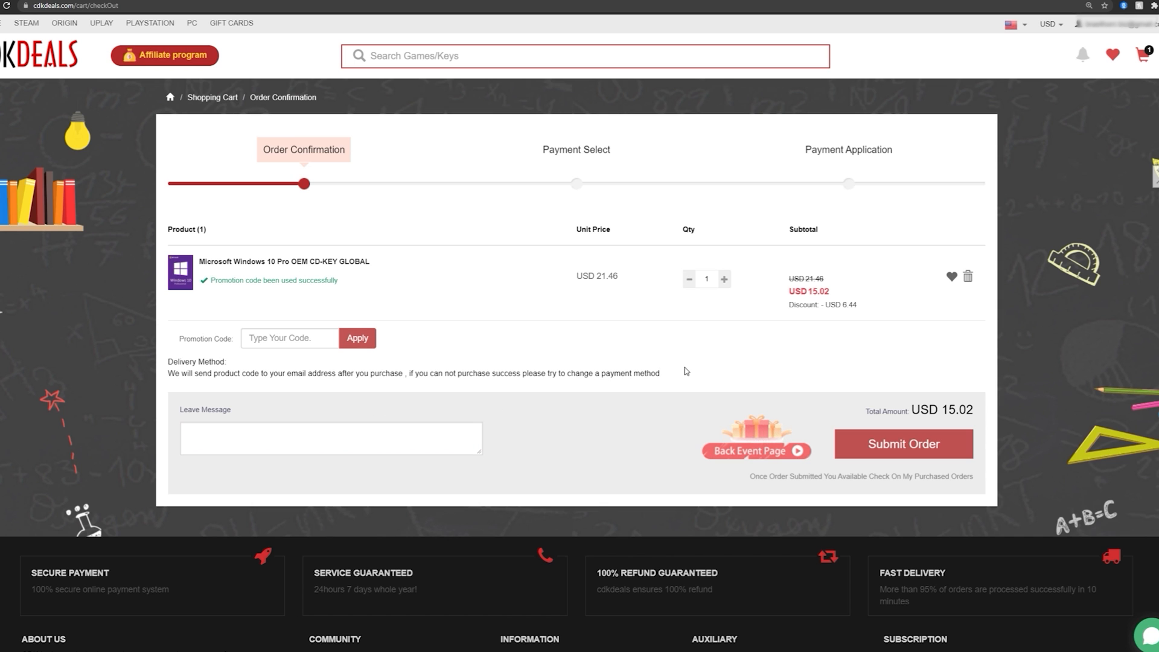
click(903, 443)
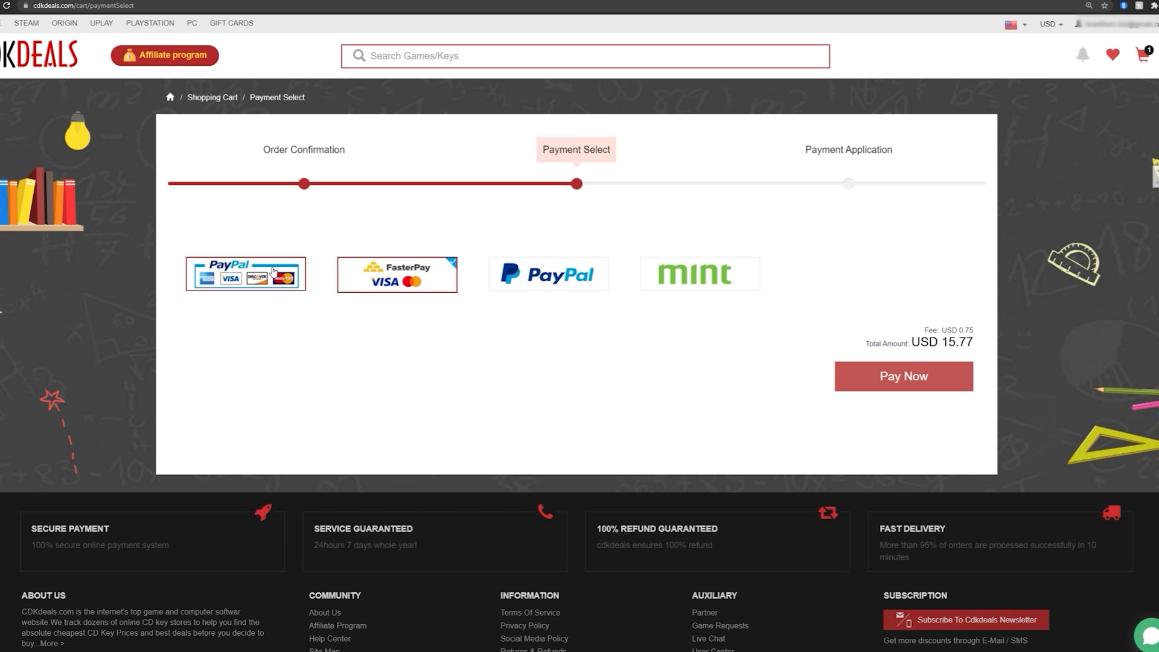
- Pay for the order and go to My Purchased Orders listing the key at USD 15.02
click(902, 376)
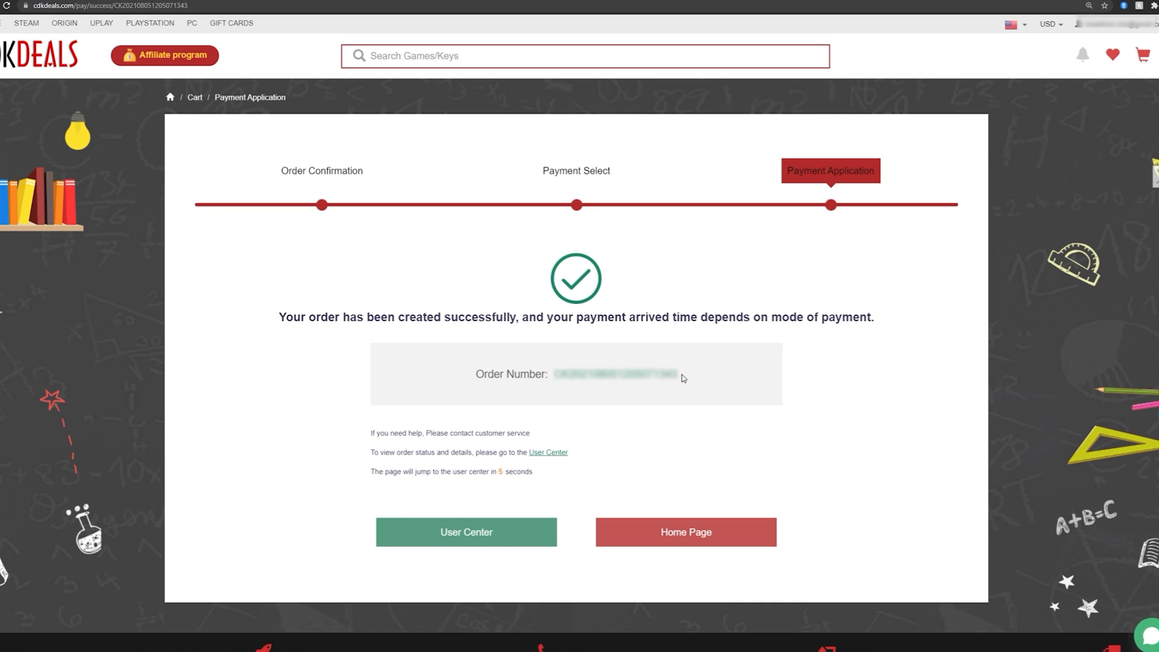
click(466, 531)
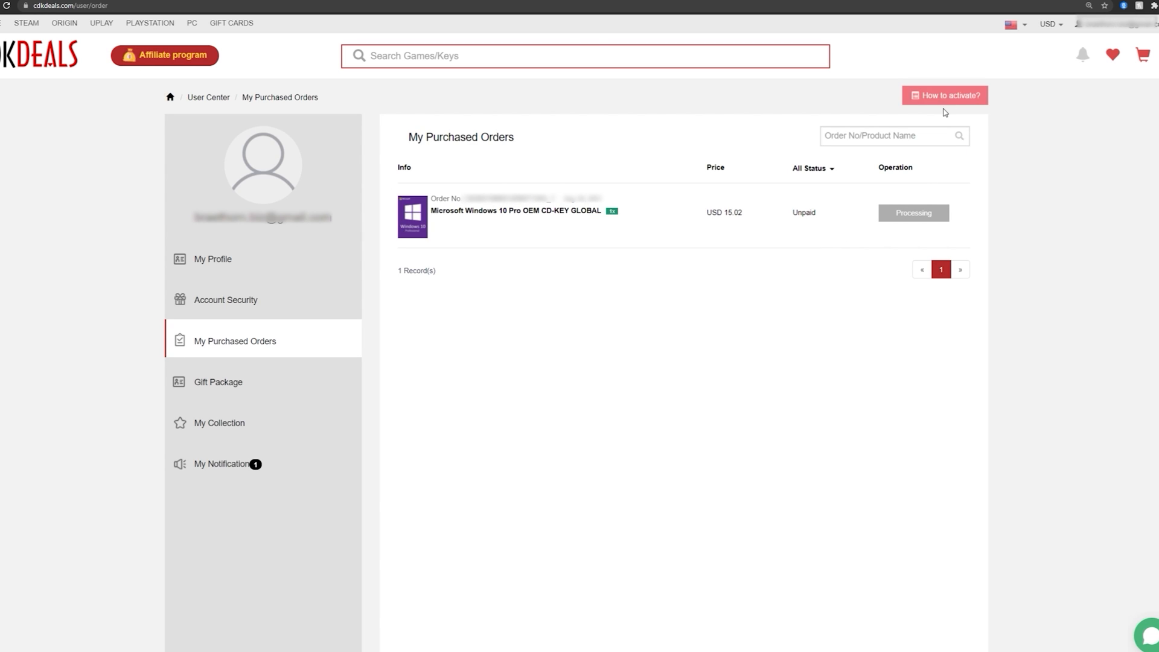
- View the How to activate Windows 10 instructions on CDKDeals
click(944, 95)
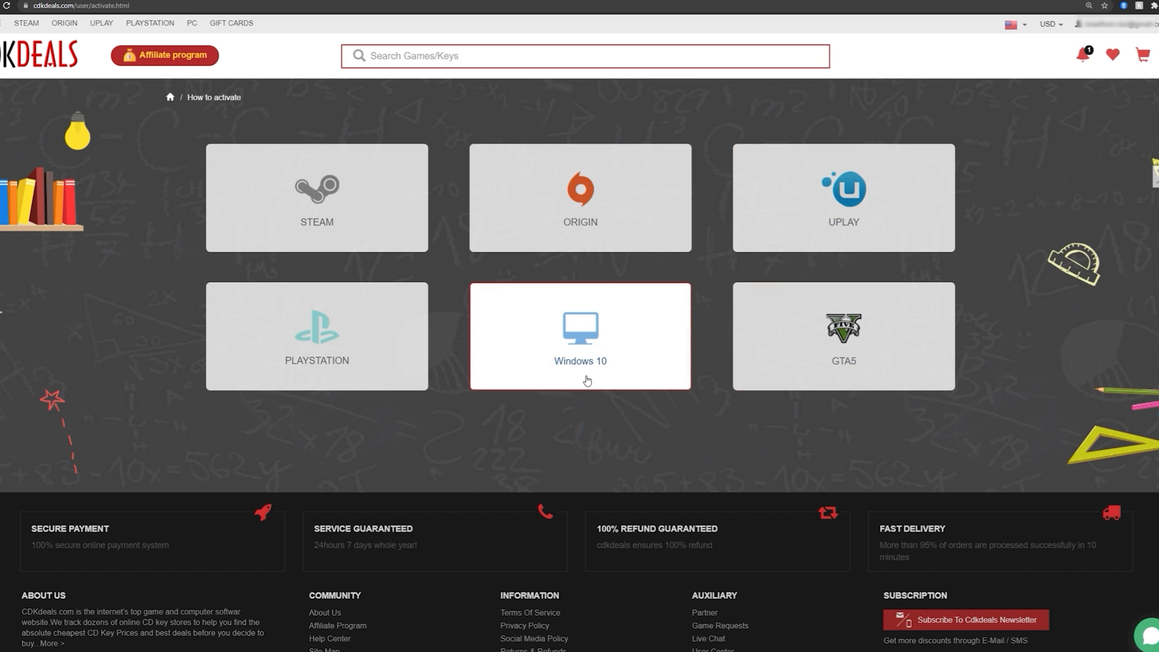
mouse_move(531, 368)
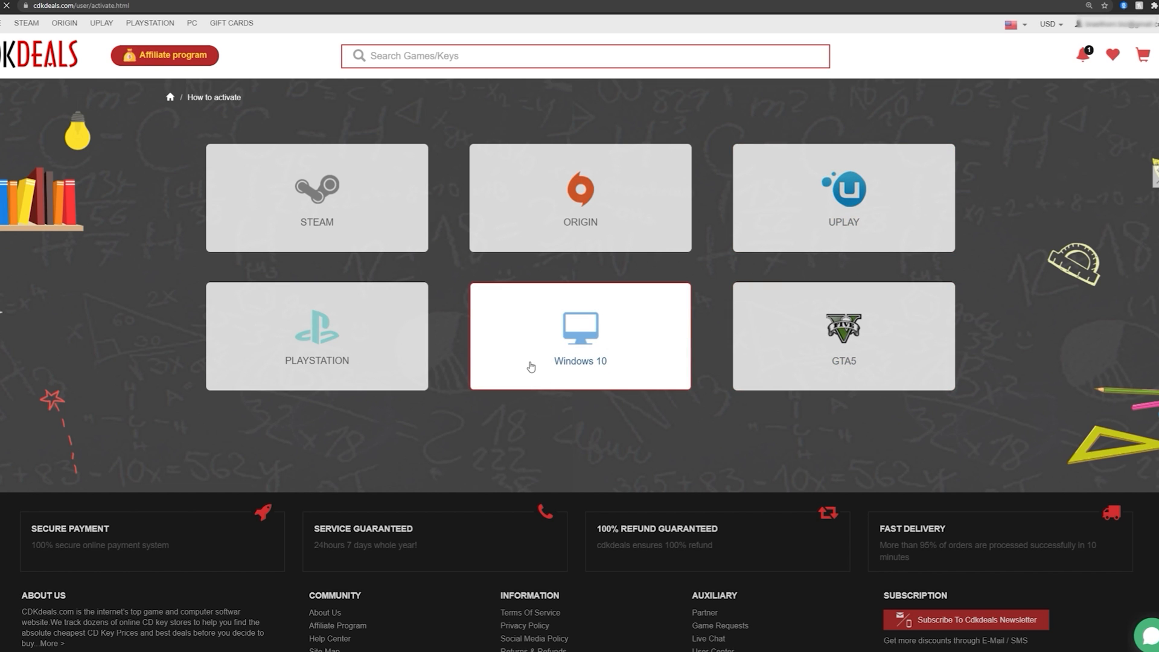
click(578, 335)
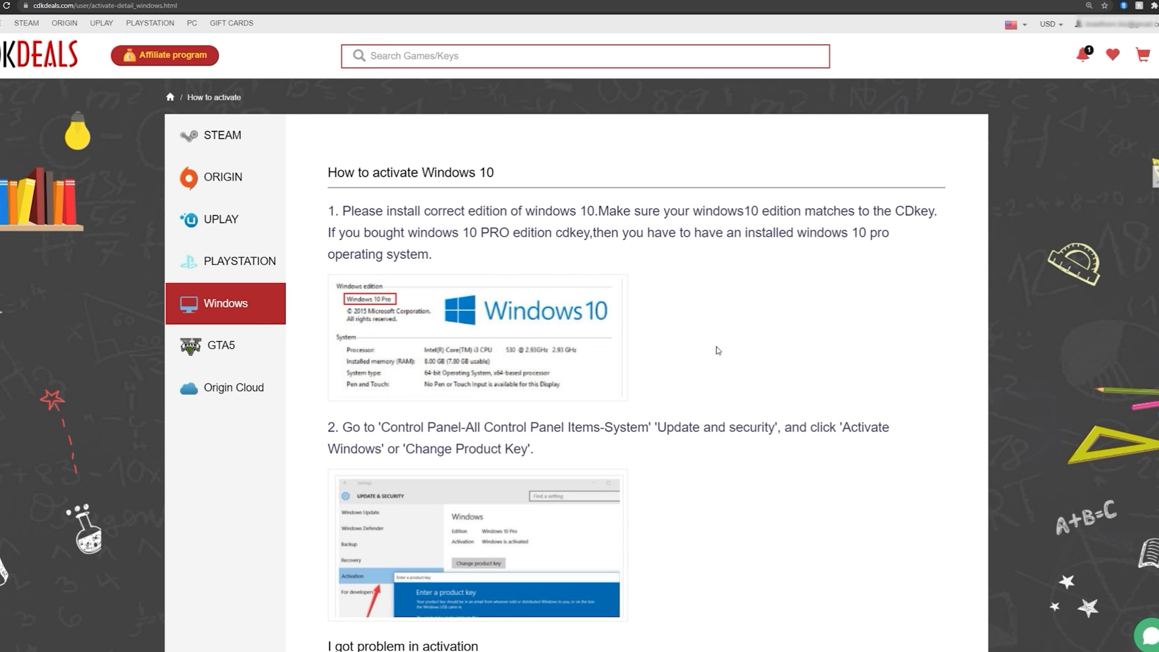
scroll(down, 3)
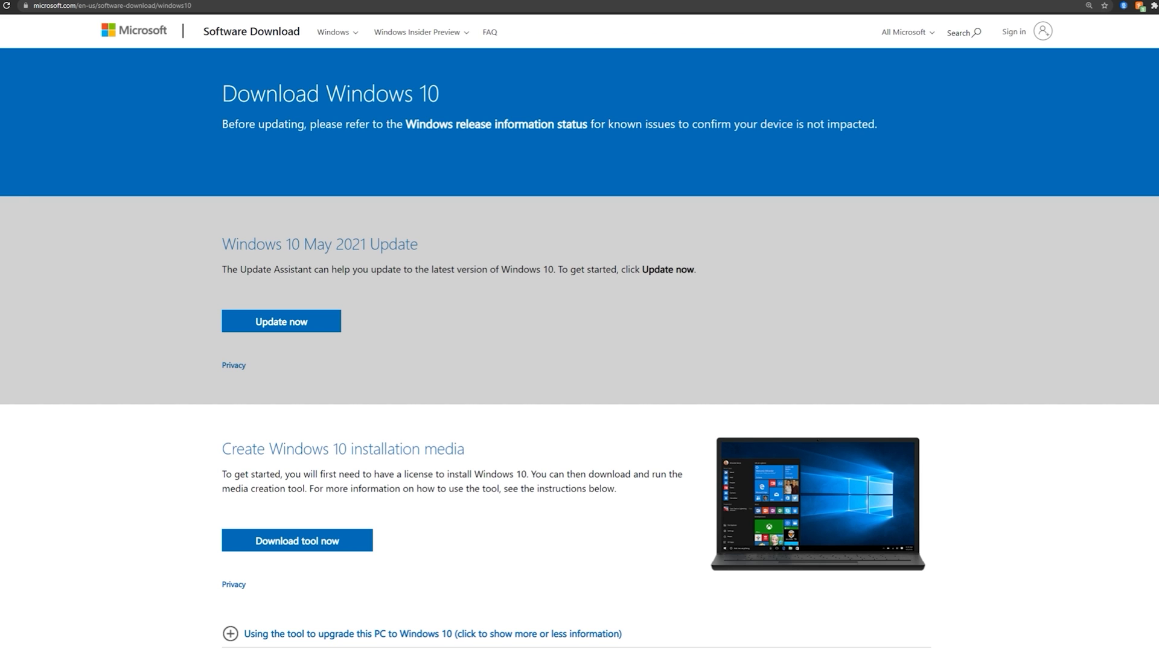
- Scroll to the Create Windows 10 installation media section
scroll(down, 3)
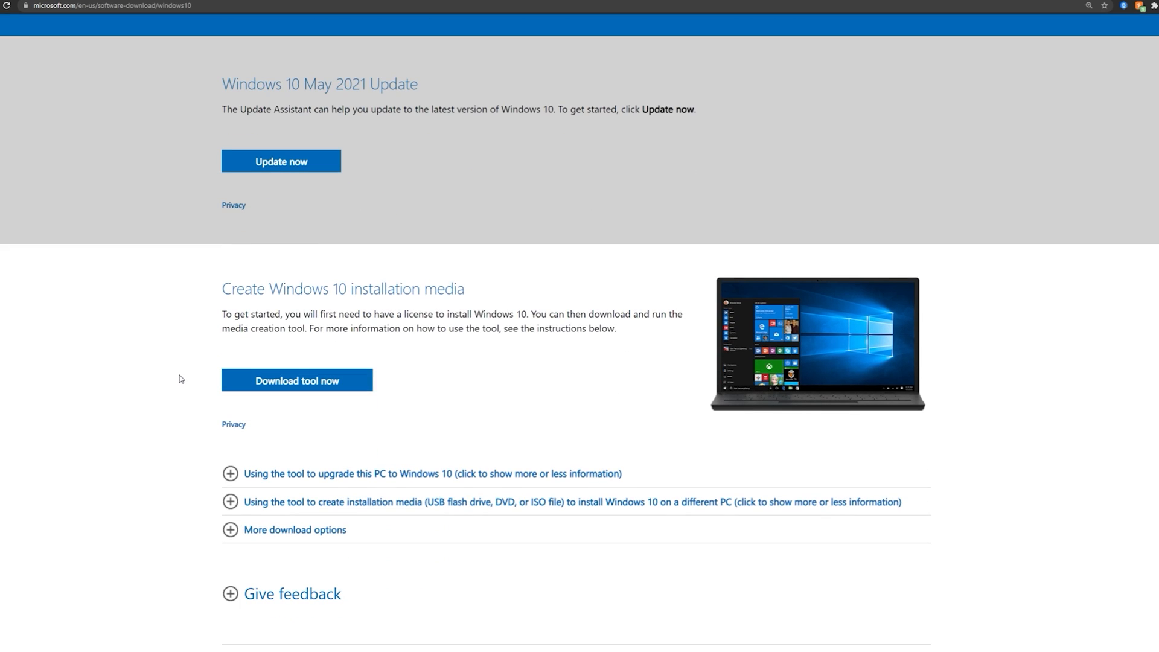
mouse_move(206, 412)
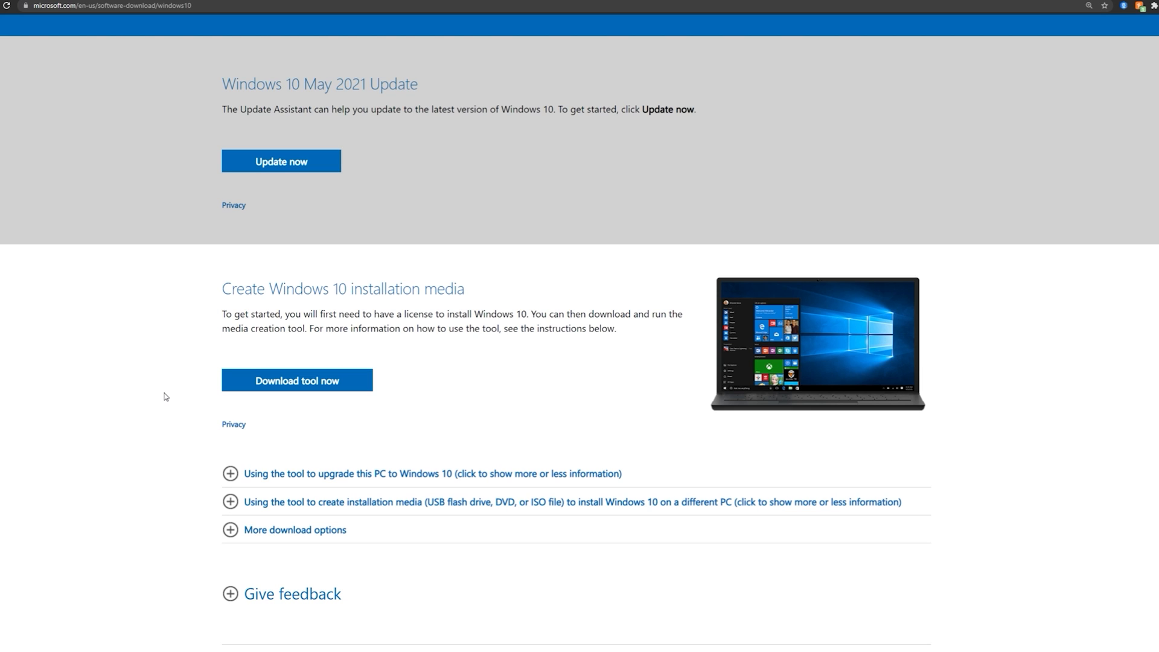
mouse_move(162, 394)
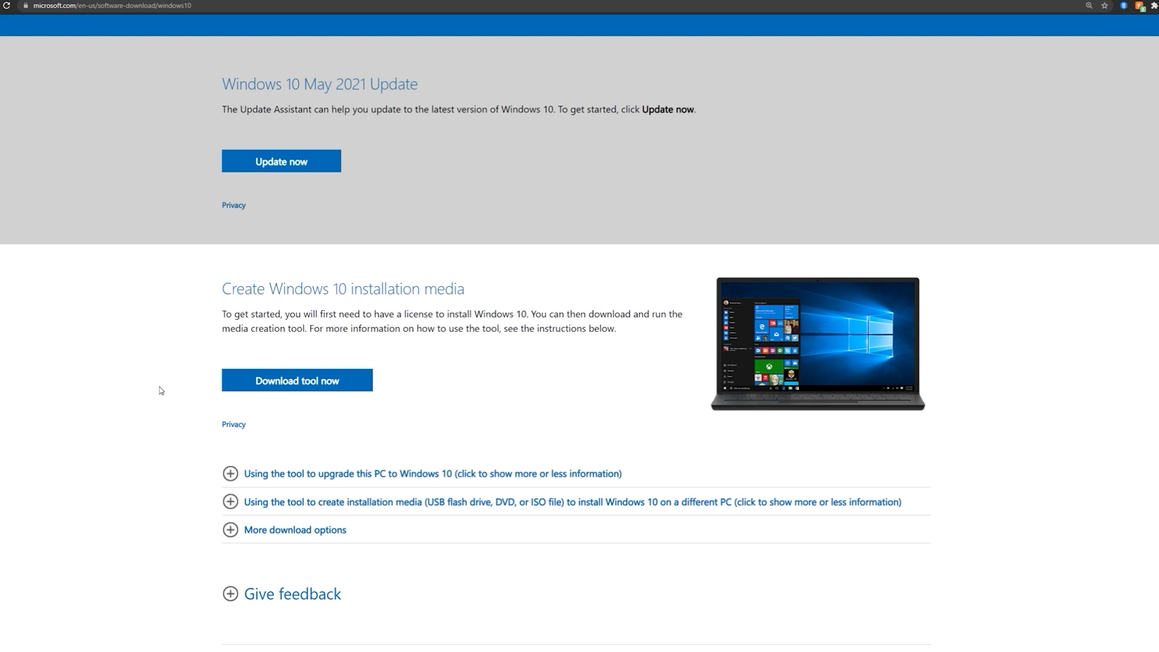
mouse_move(160, 390)
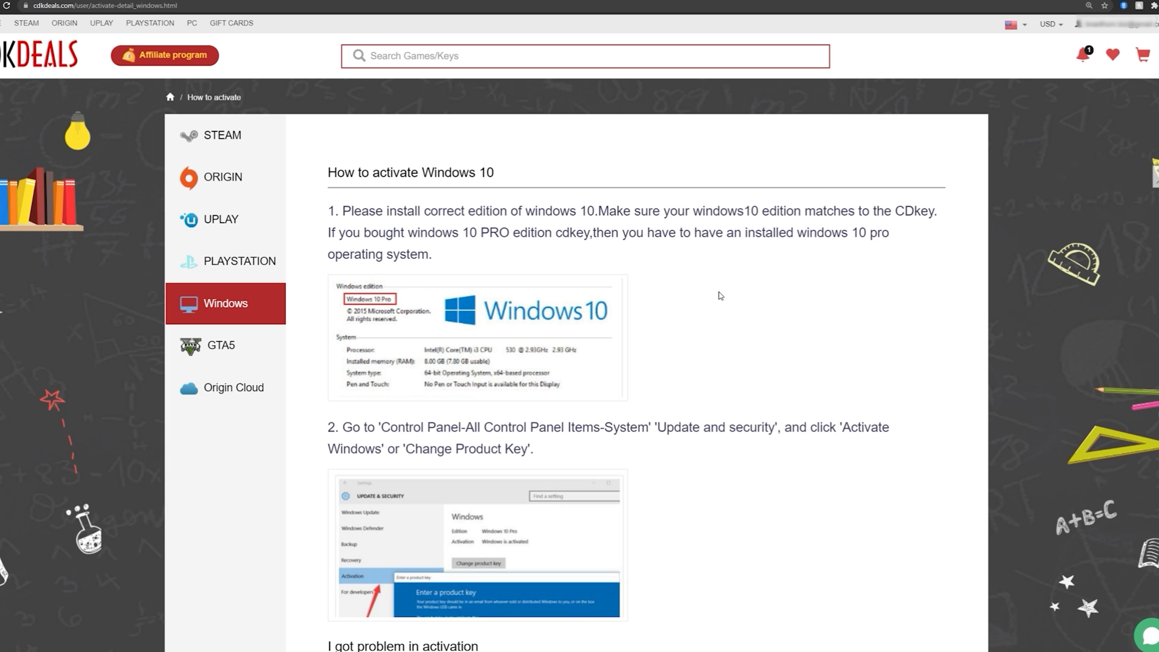
mouse_move(753, 308)
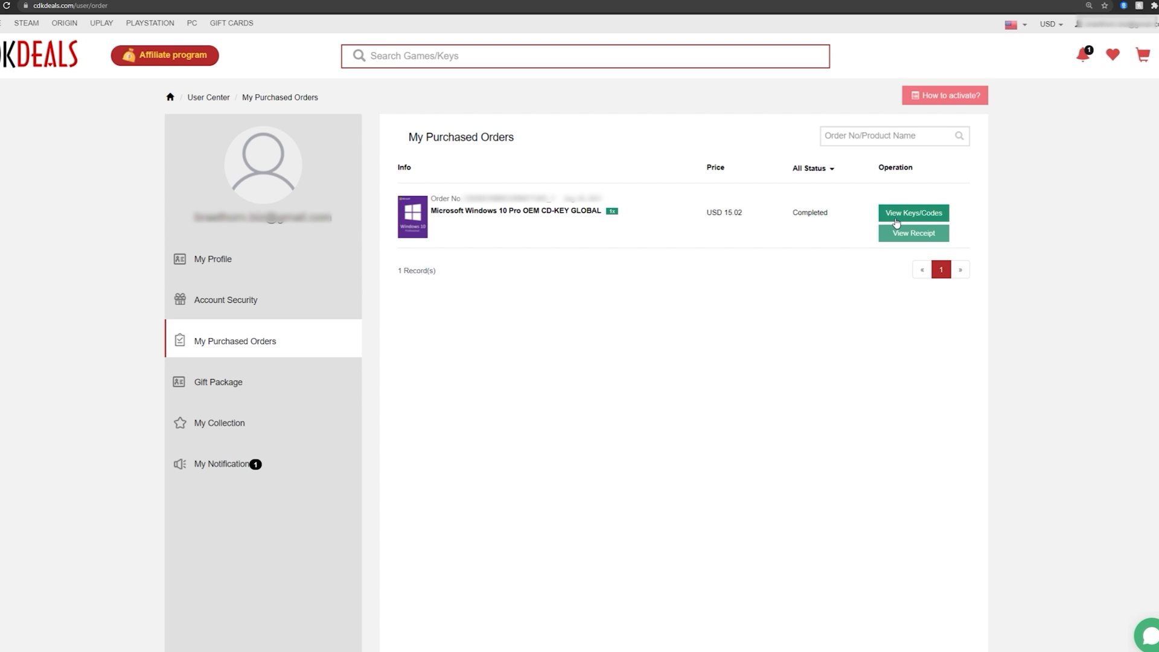
- Reveal the Windows 10 Pro key from the order status and search Windows for Activation settings
click(912, 213)
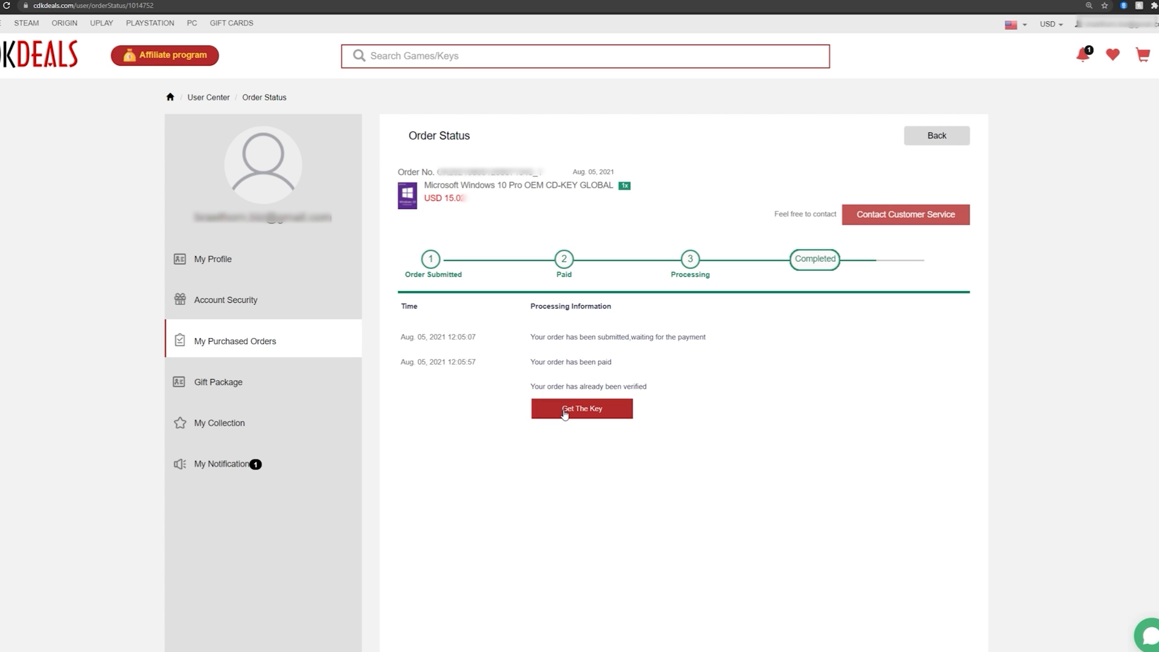
click(581, 408)
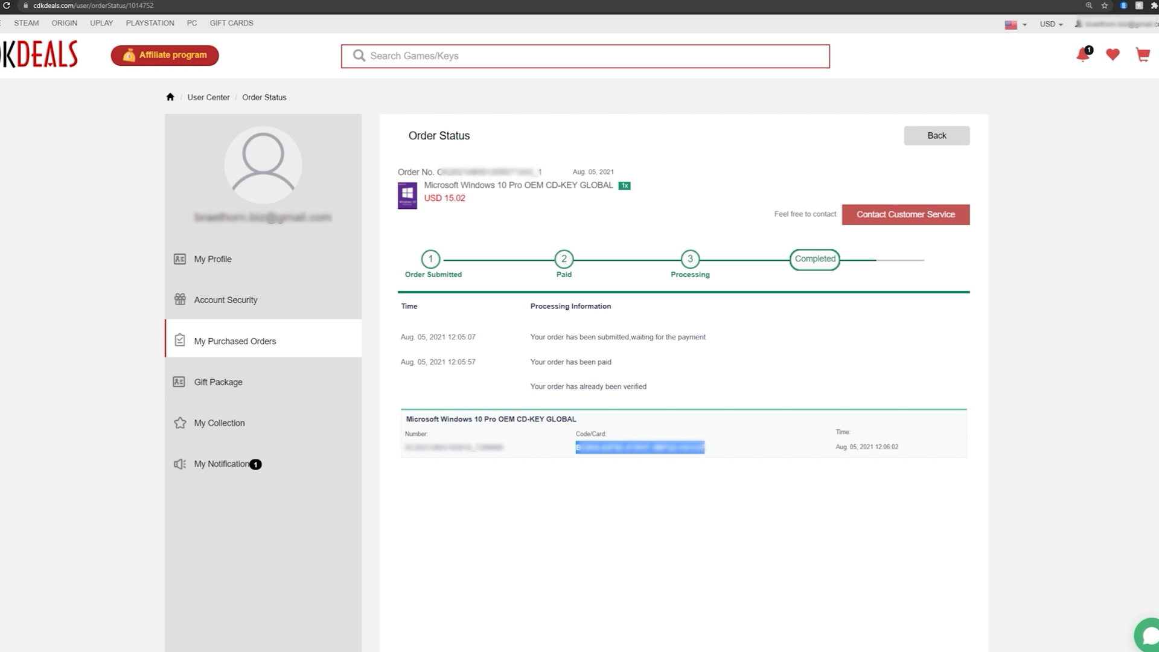
text(acti)
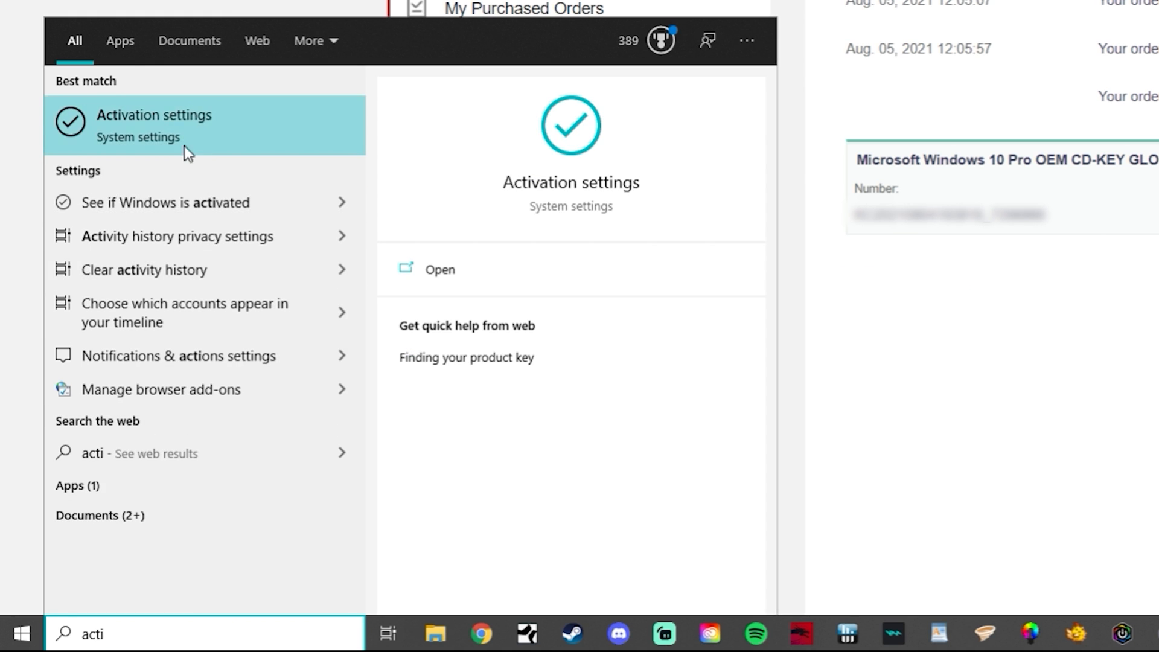
- Enter the purchased 25-character product key in the Windows activation dialog
click(154, 124)
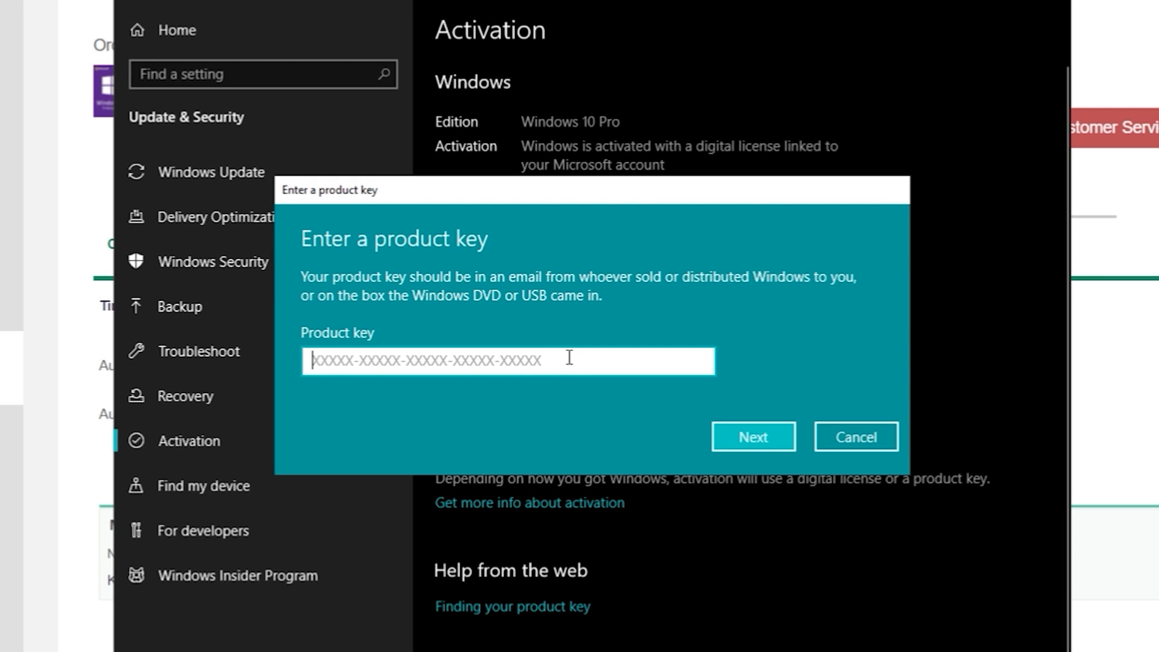
text(XXXXX-XXXXX-XXXXX-XXXXX-XXXXX)
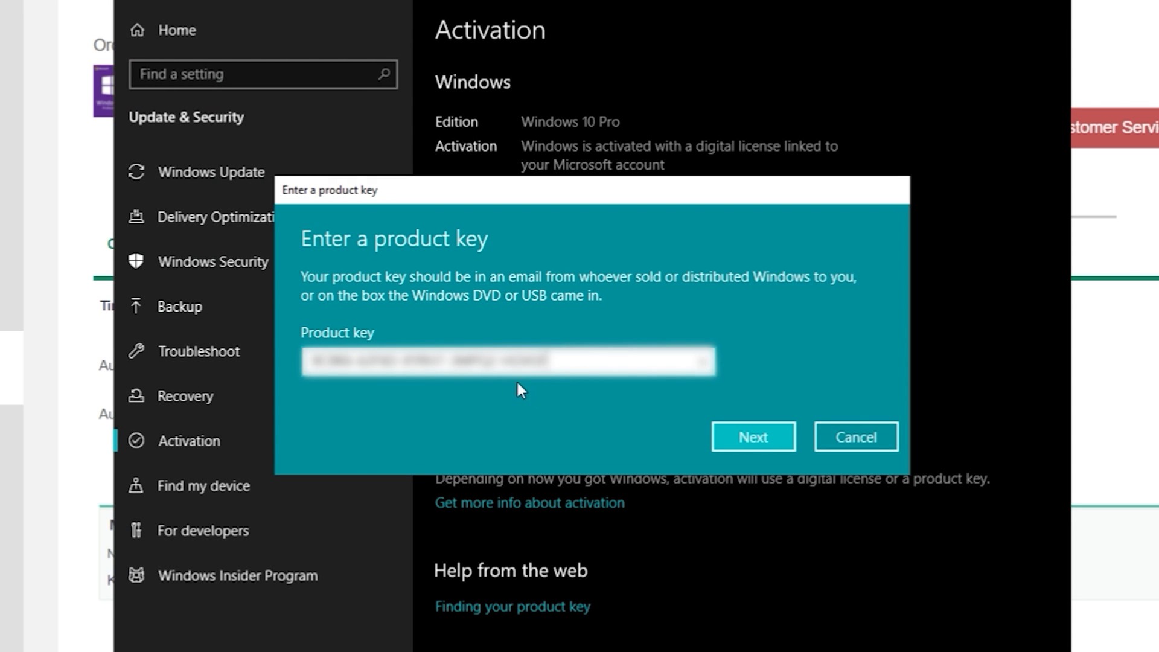
mouse_move(868, 449)
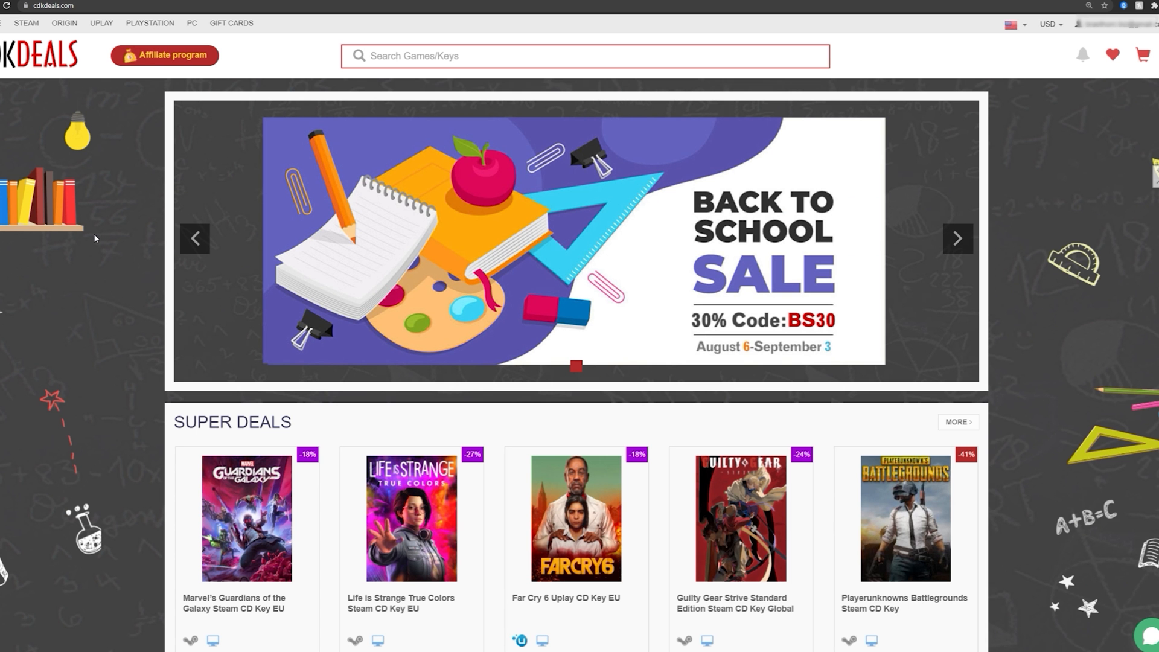
- Scroll down the CDKDeals homepage past the Back to School sale to Super Deals
scroll(down, 3)
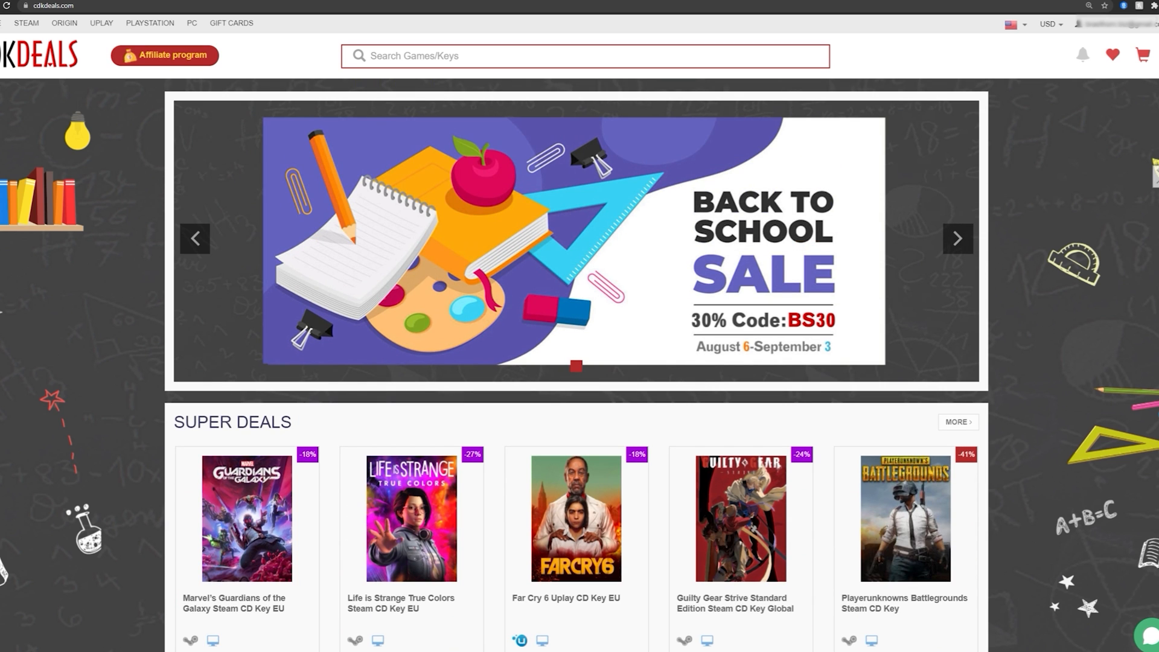
scroll(down, 3)
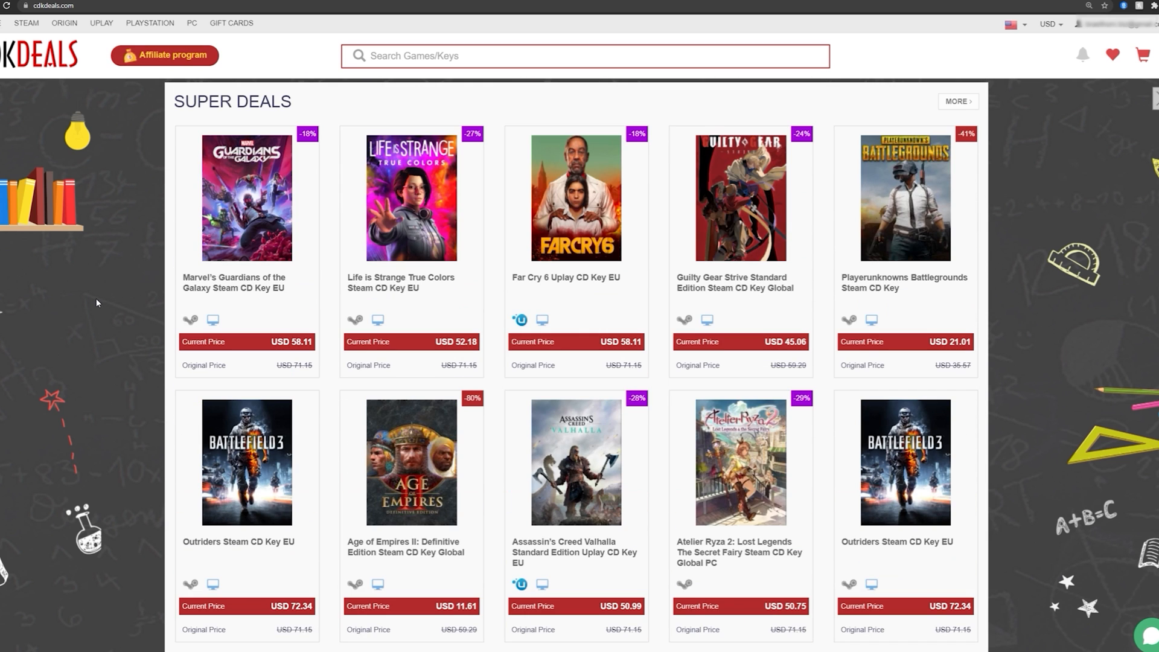
scroll(down, 3)
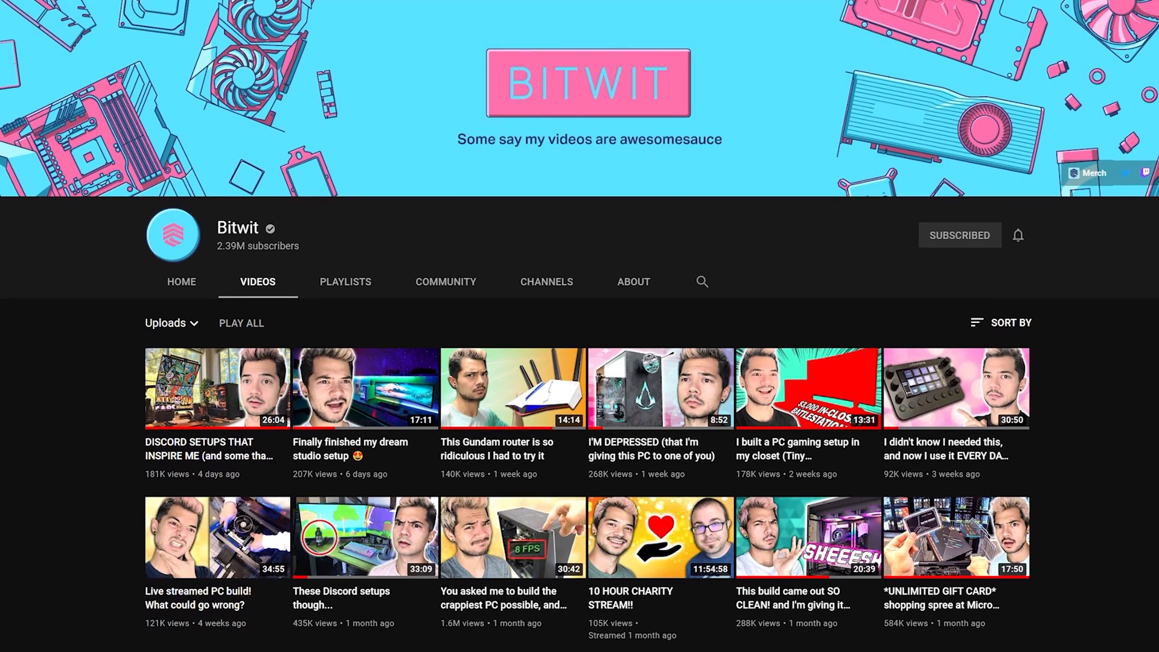
- Scroll down the Bitwit channel's Videos list on YouTube
scroll(down, 3)
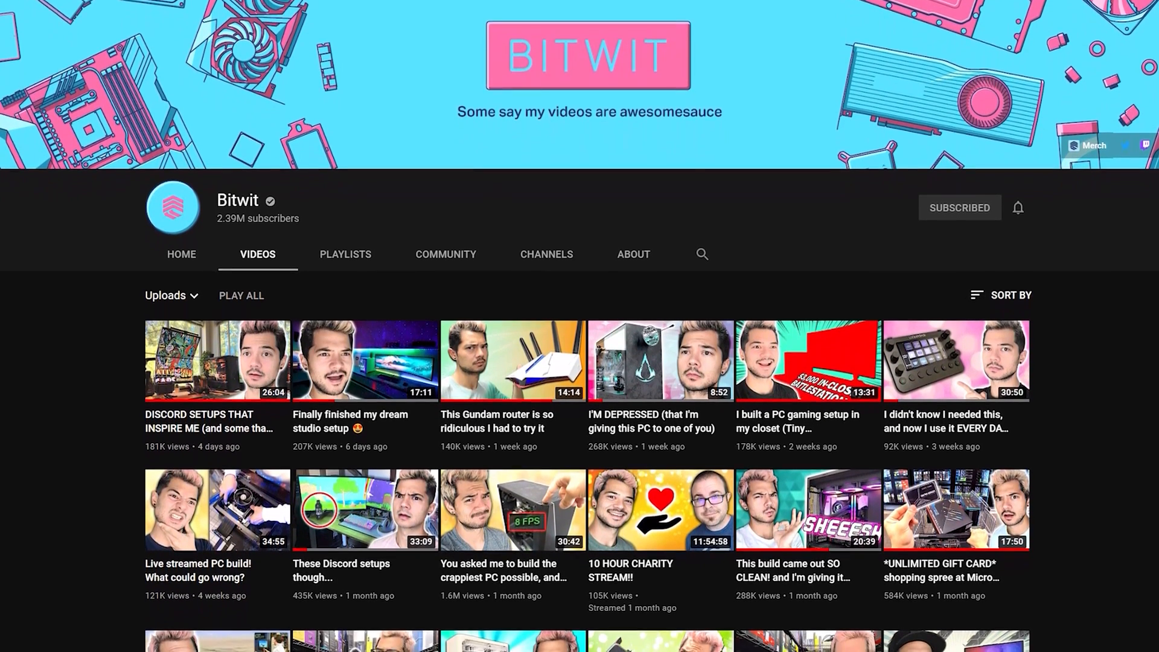
scroll(down, 3)
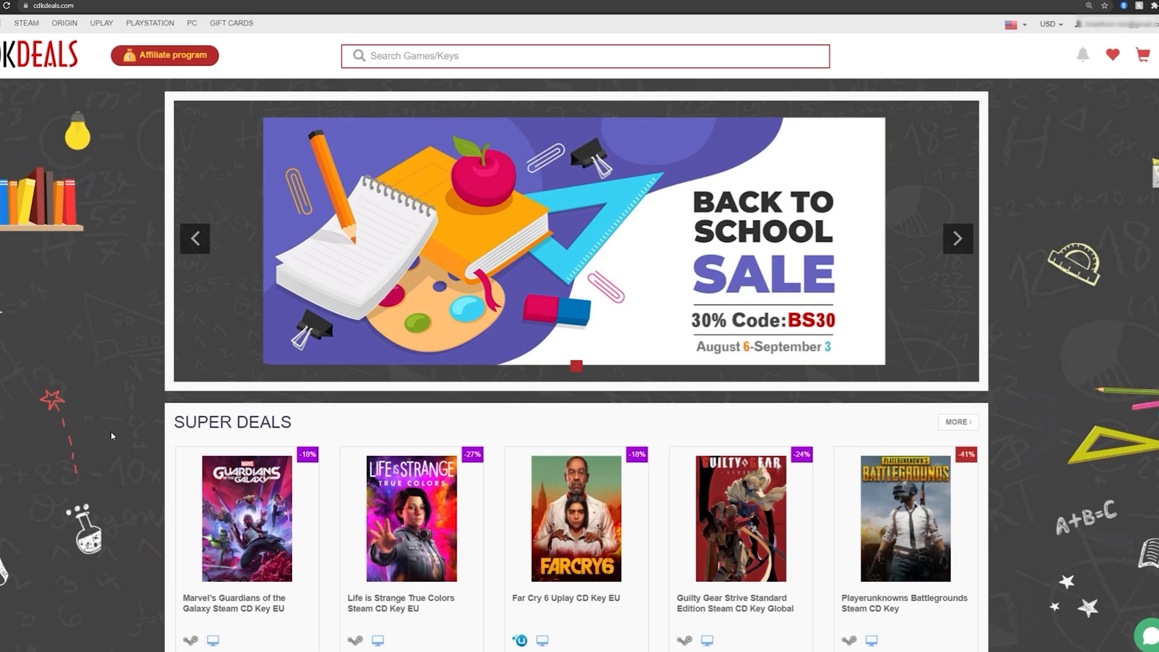
mouse_move(146, 455)
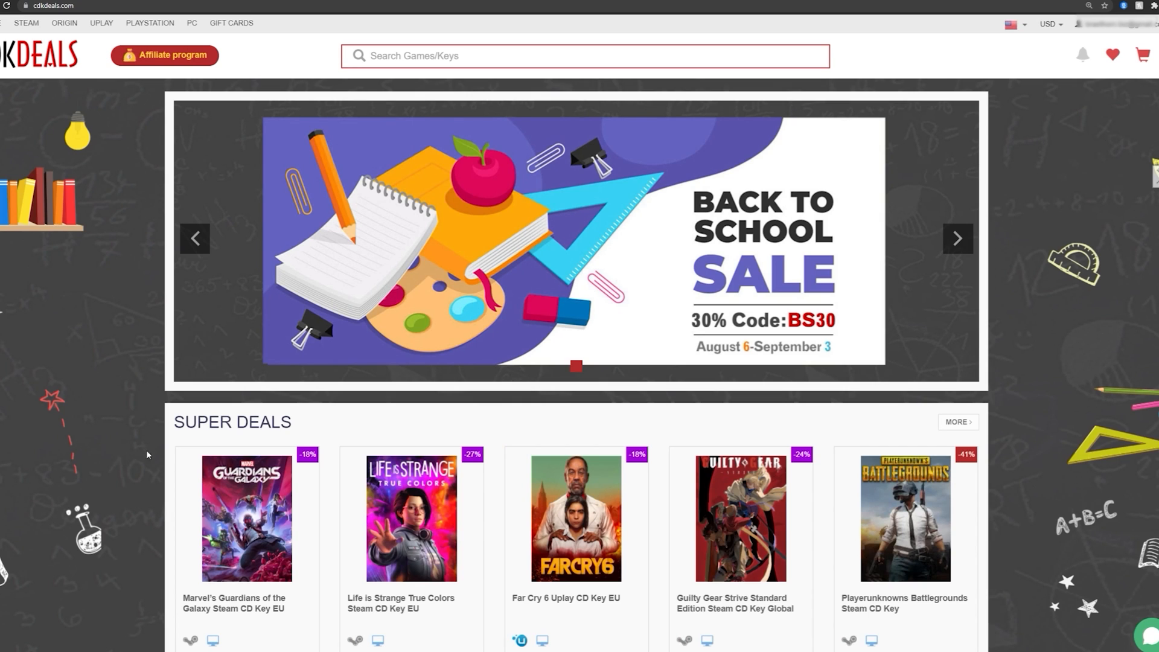
mouse_move(67, 323)
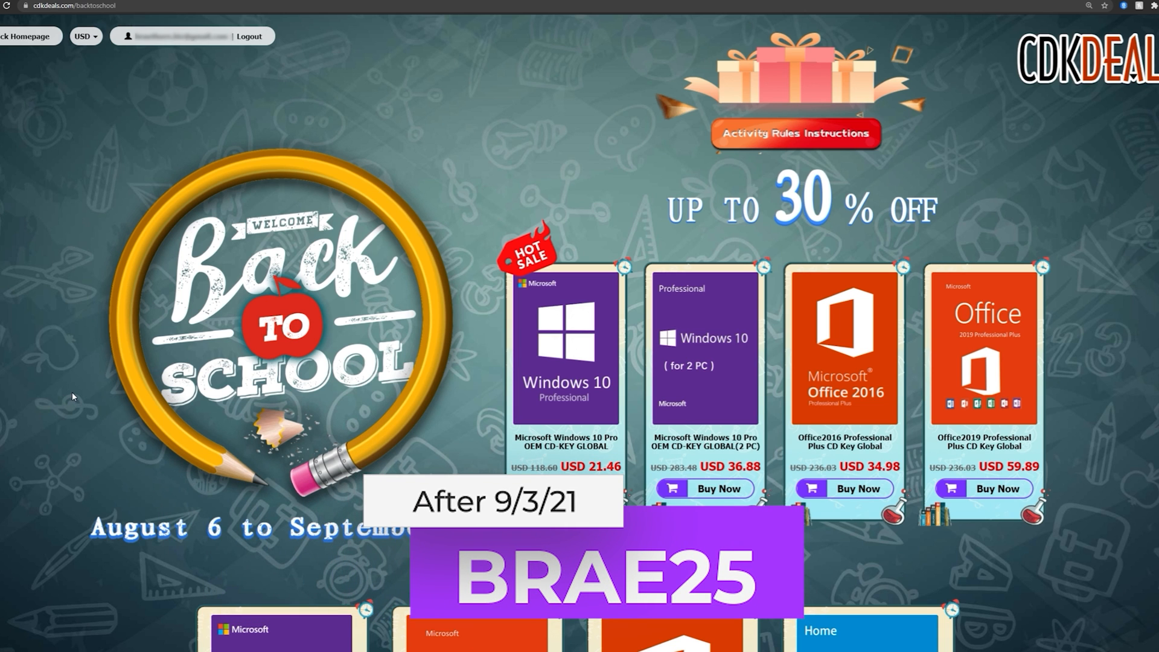
mouse_move(94, 364)
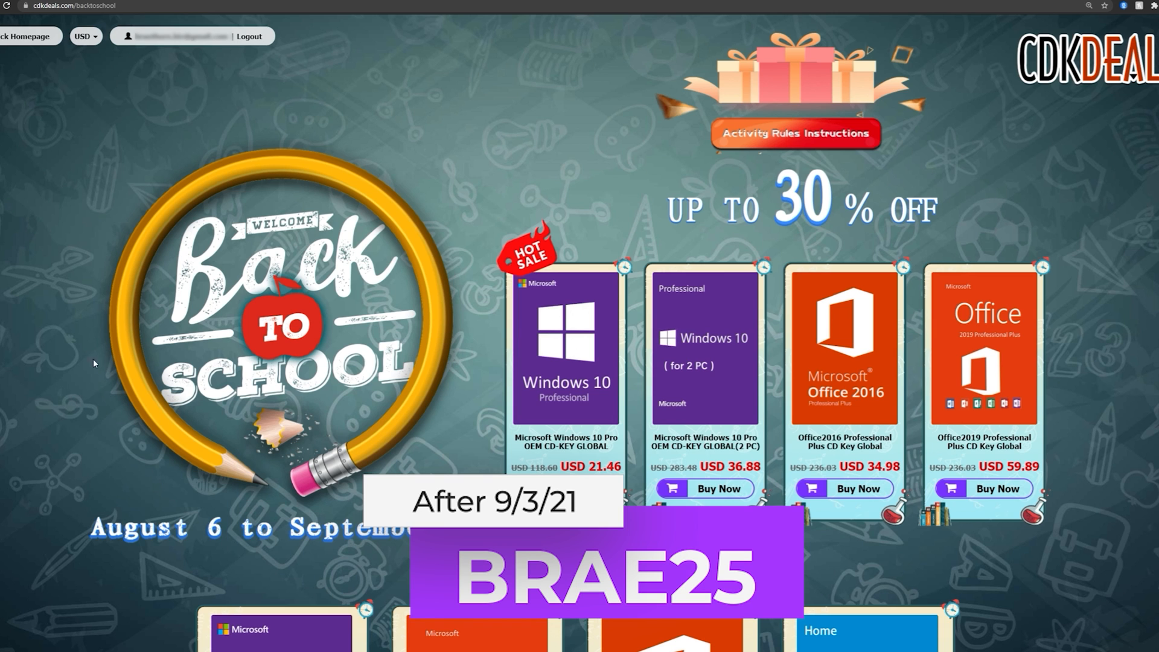